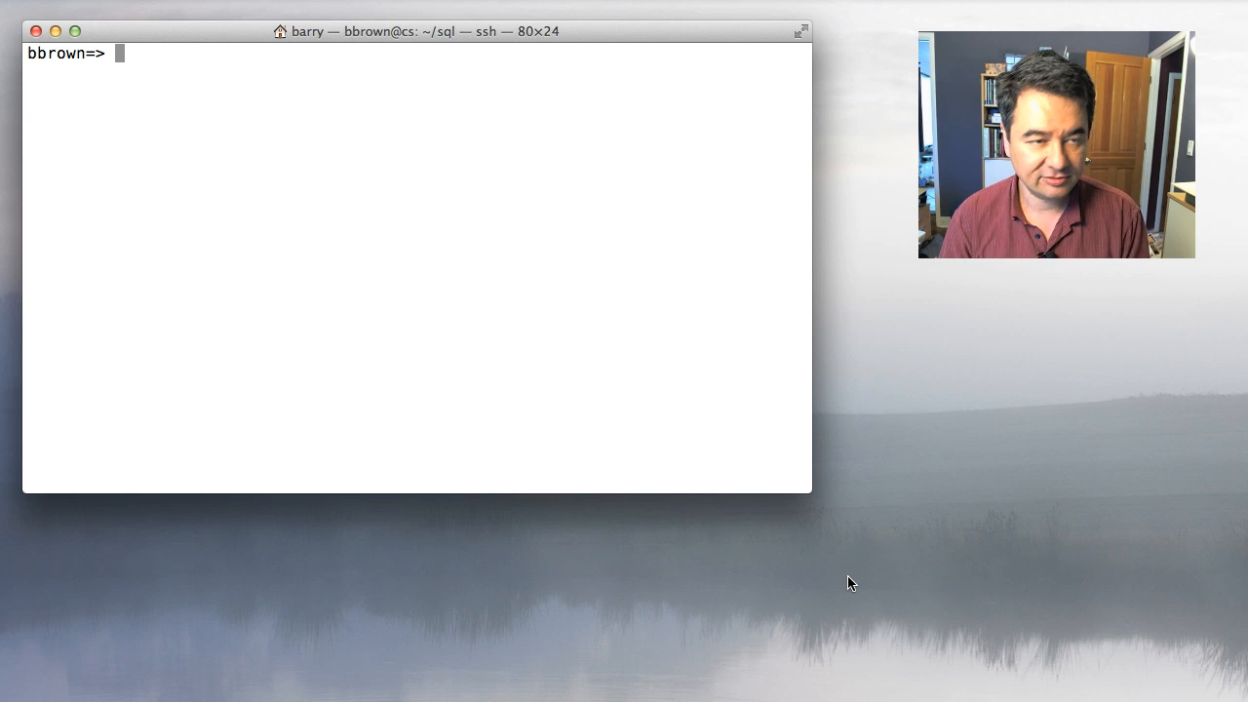
# - List all six rows of the account table with select * from account
pyautogui.write('select')
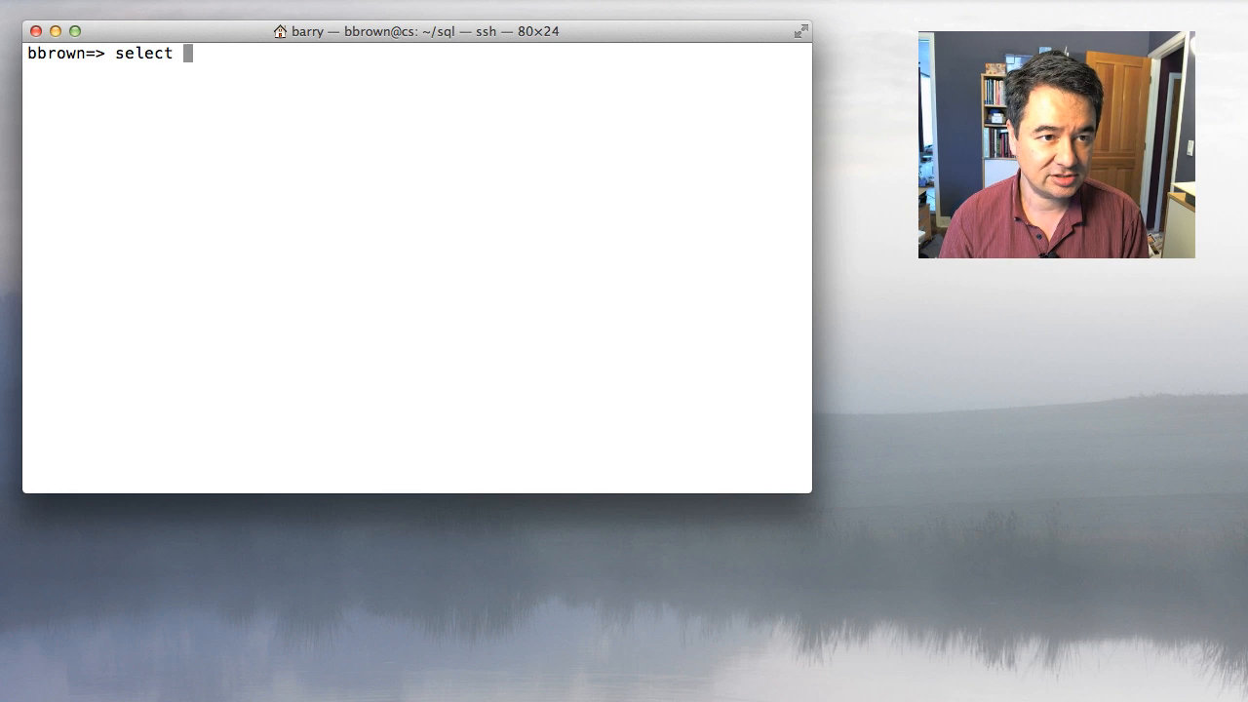
pyautogui.write('* from acco')
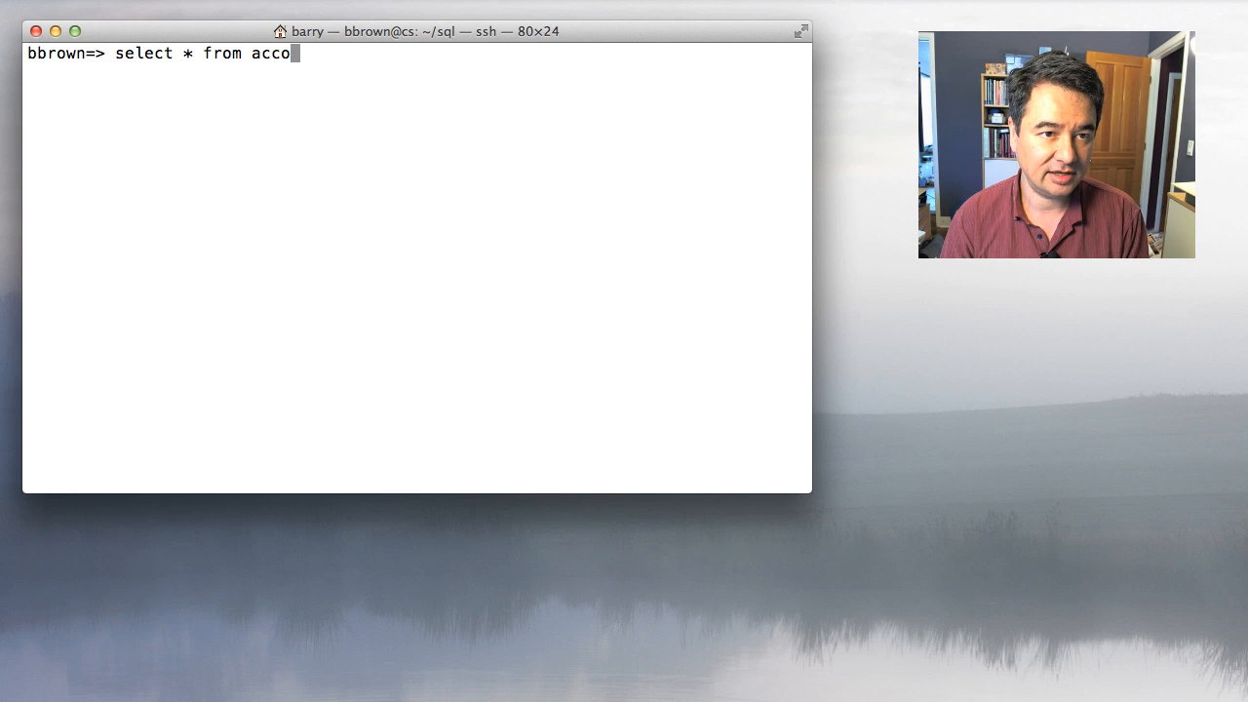
pyautogui.press('Return')
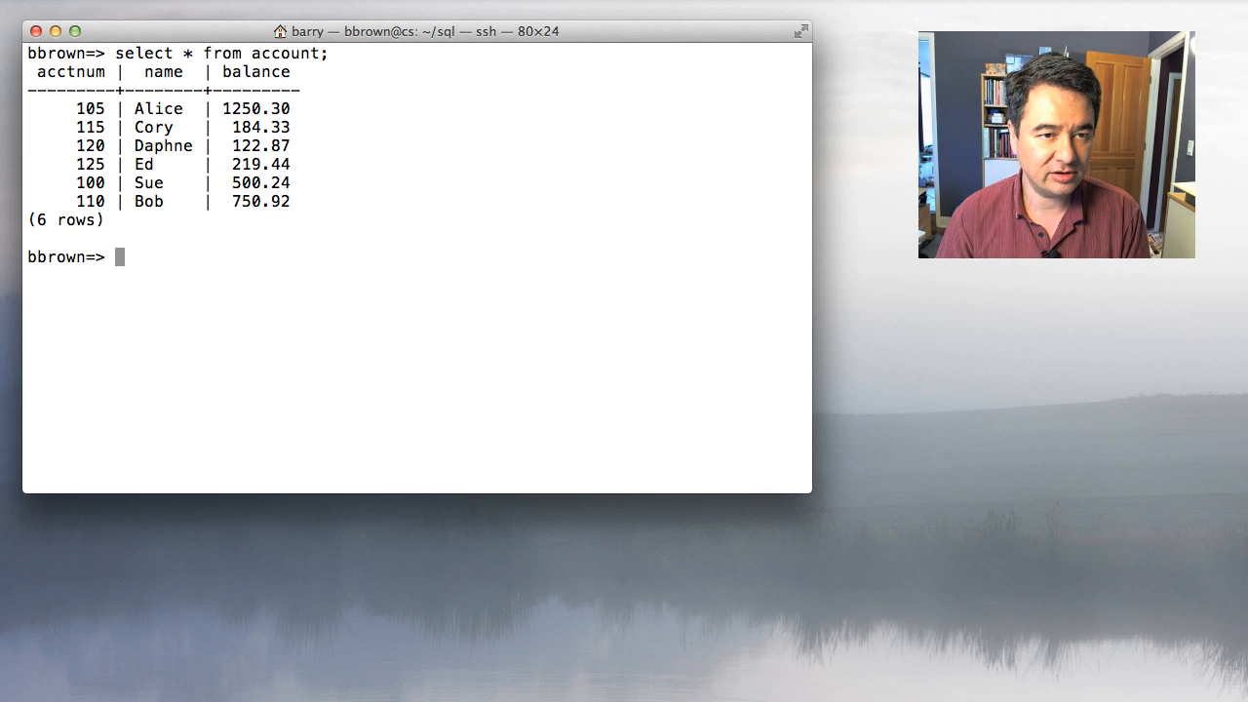
# - Describe the account table to show its columns, primary key and balance check
pyautogui.write('\\d')
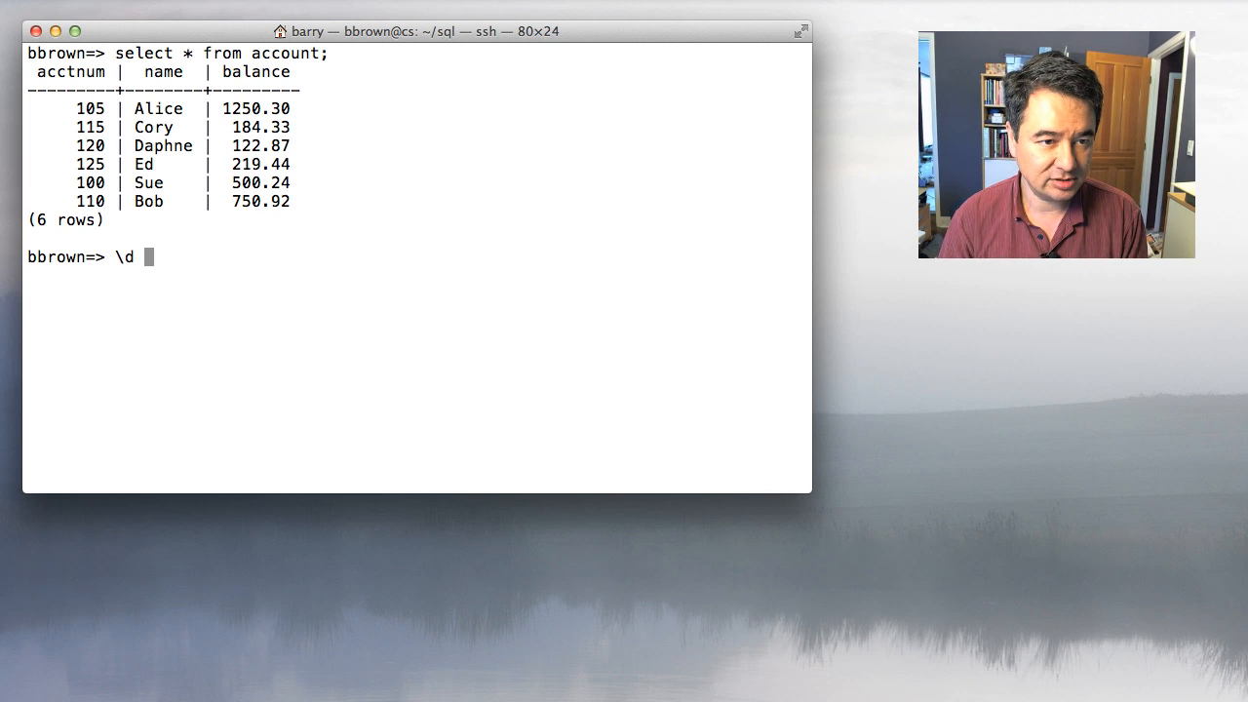
pyautogui.write('s')
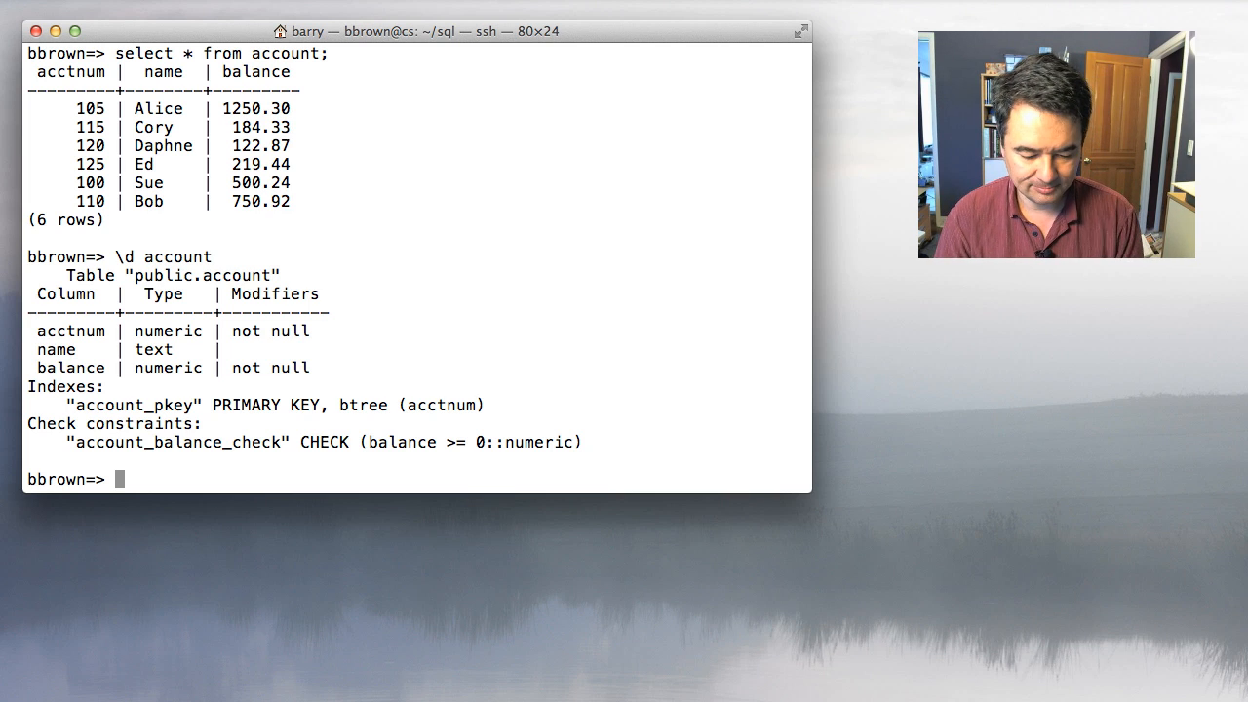
pyautogui.write('up')
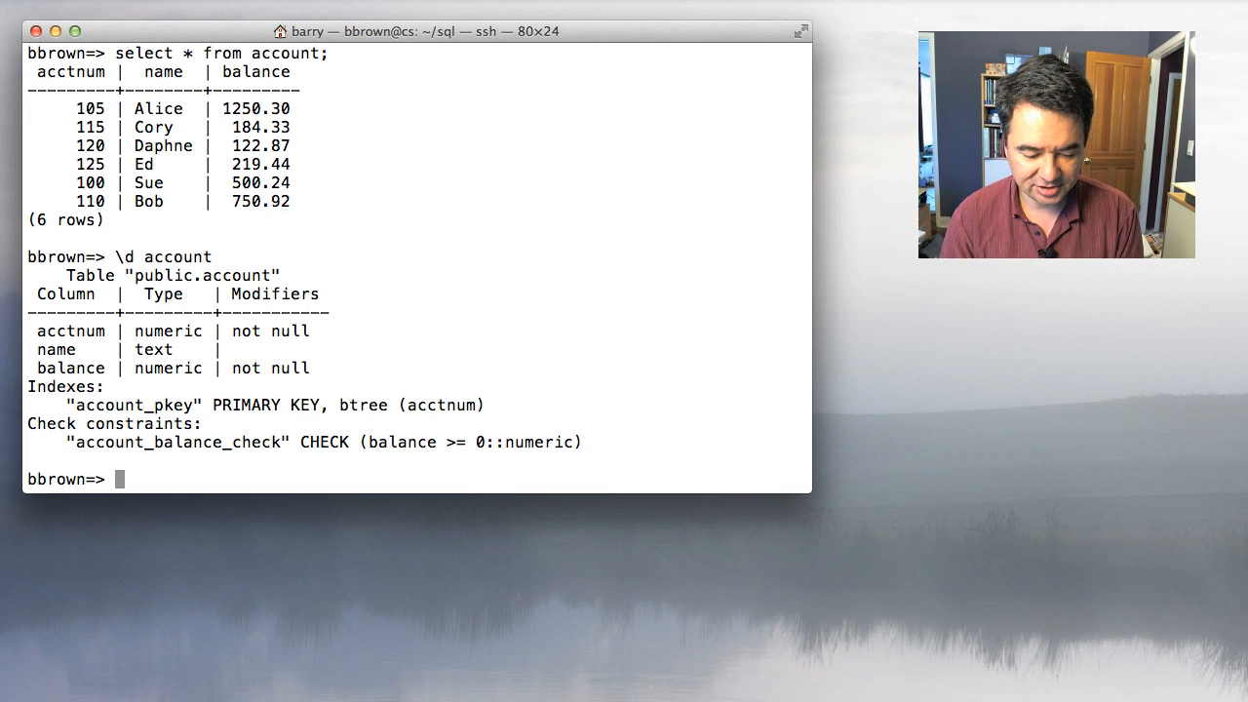
# - Begin a transaction debiting 50 from account 100 and crediting 50 to account 110
pyautogui.write('begin;')
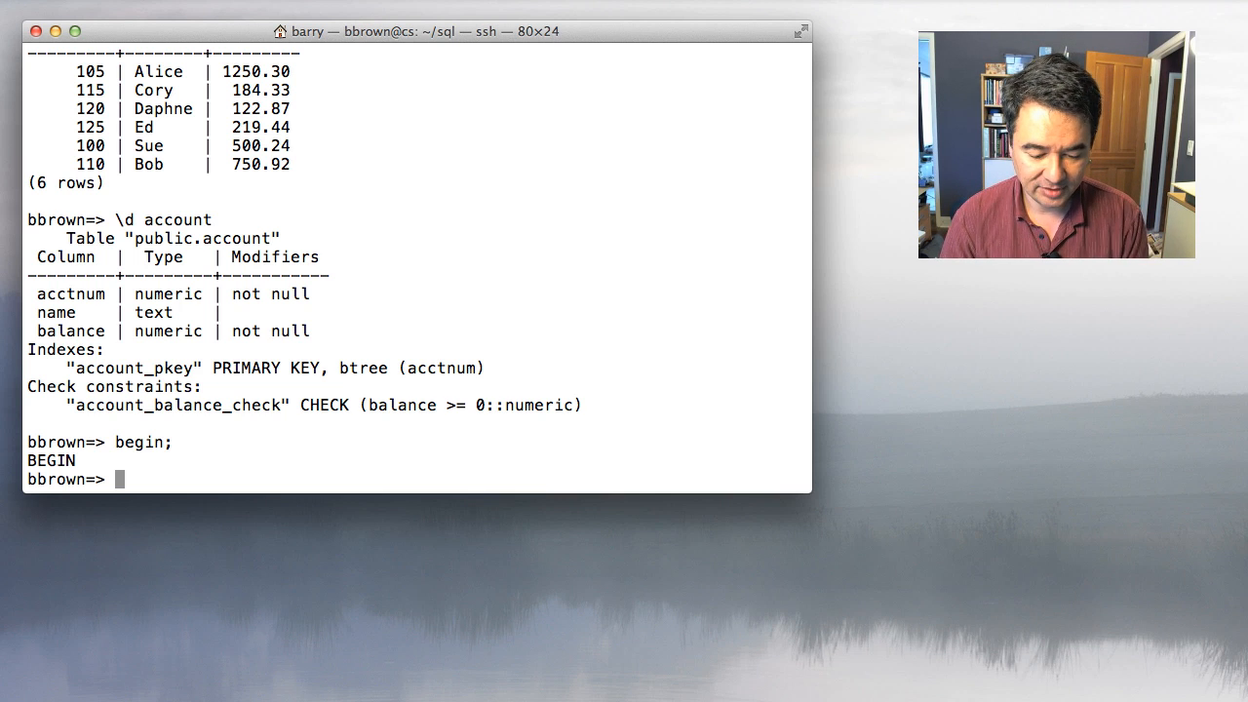
pyautogui.write('update')
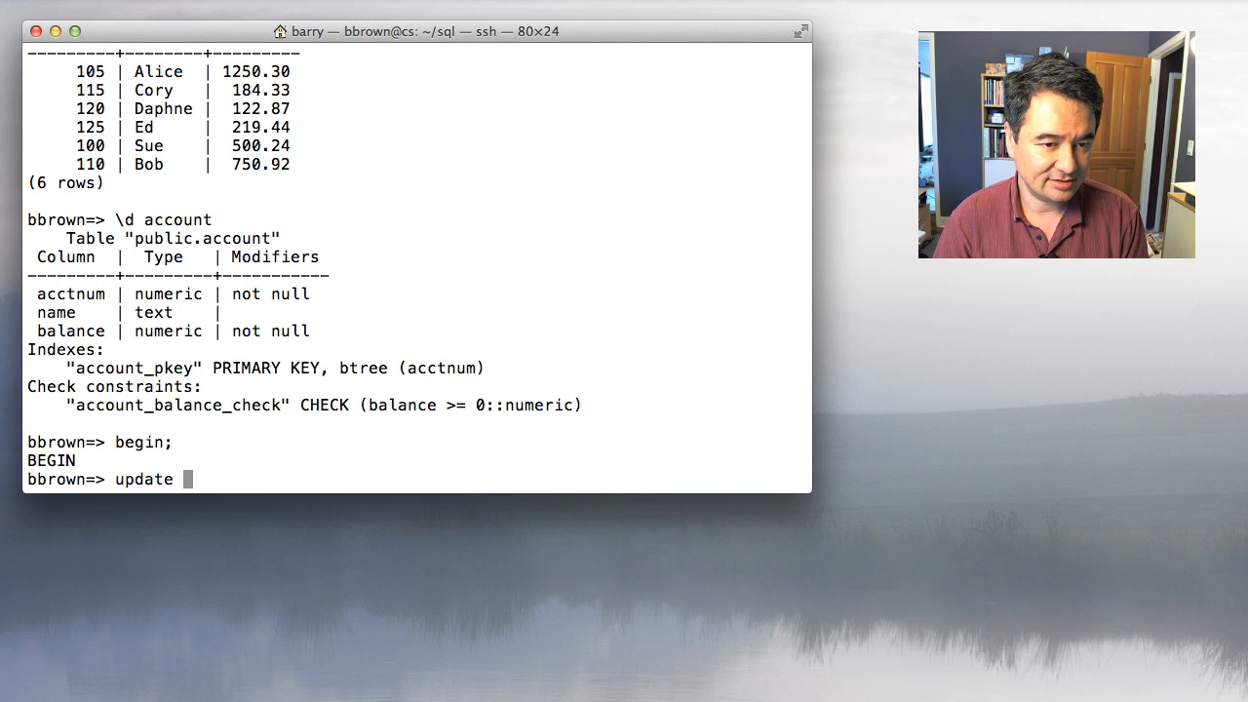
pyautogui.write('account set balance = balance - 50 where acctnum')
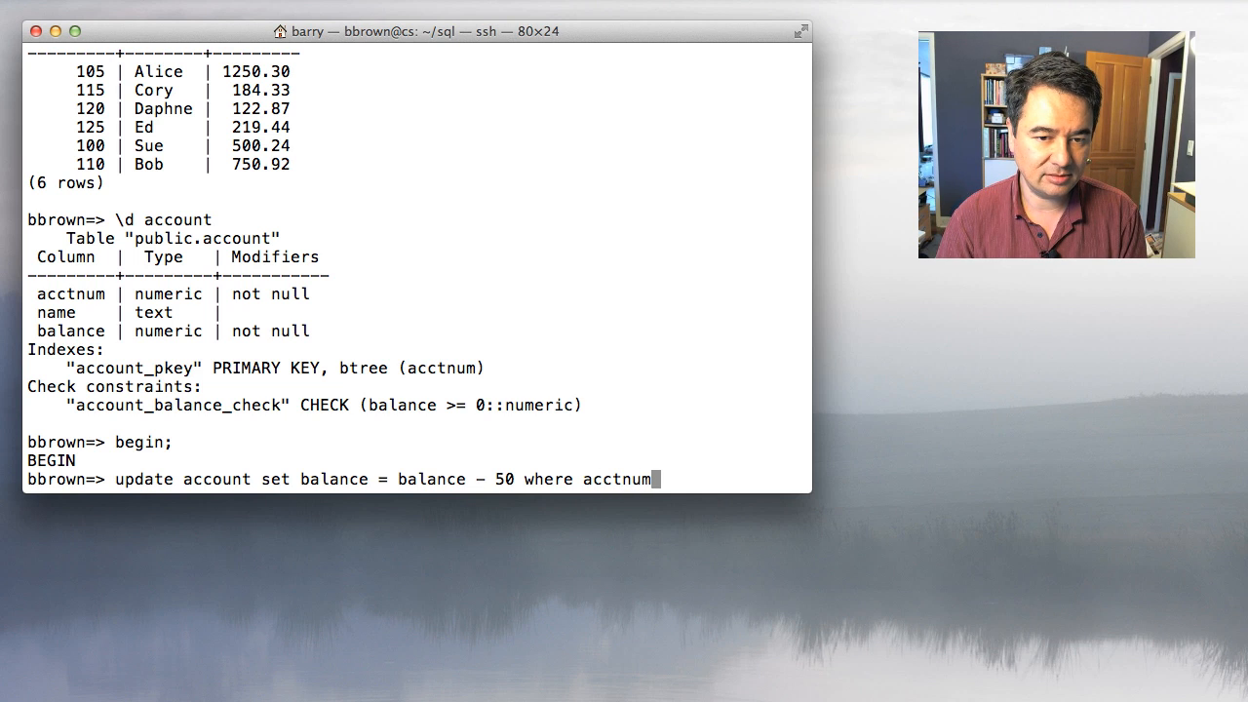
pyautogui.write('= 100;')
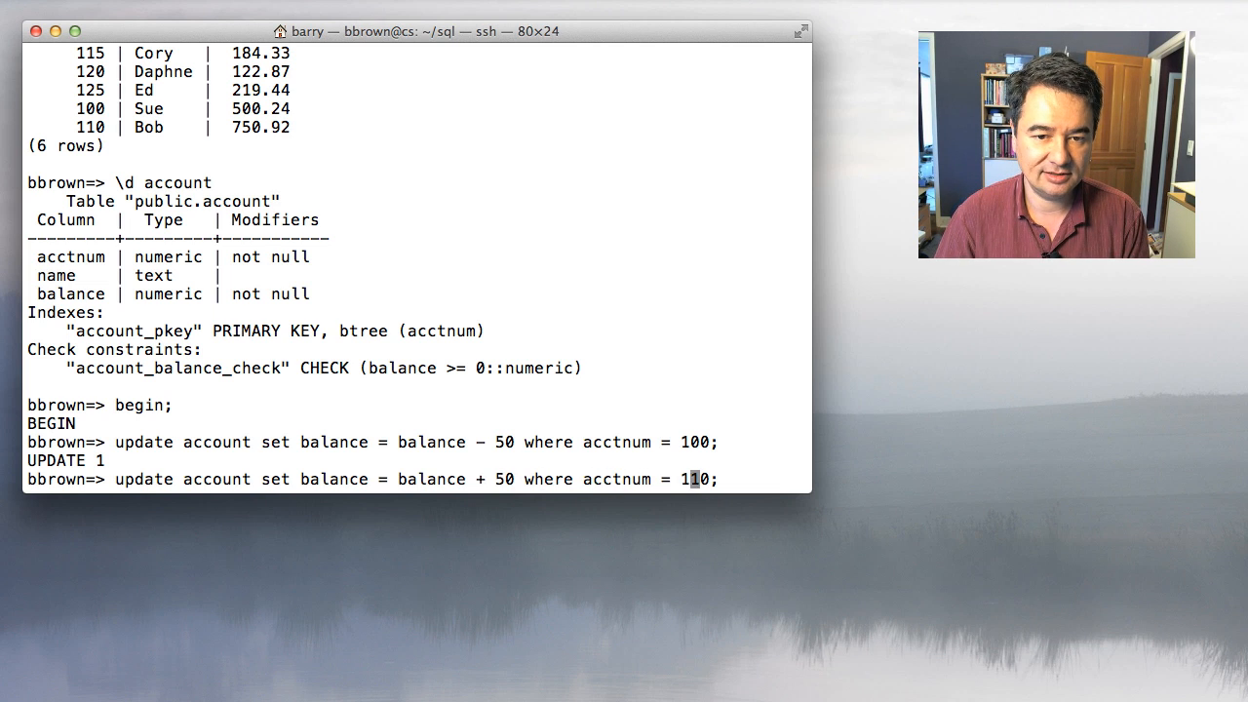
pyautogui.press('Return')
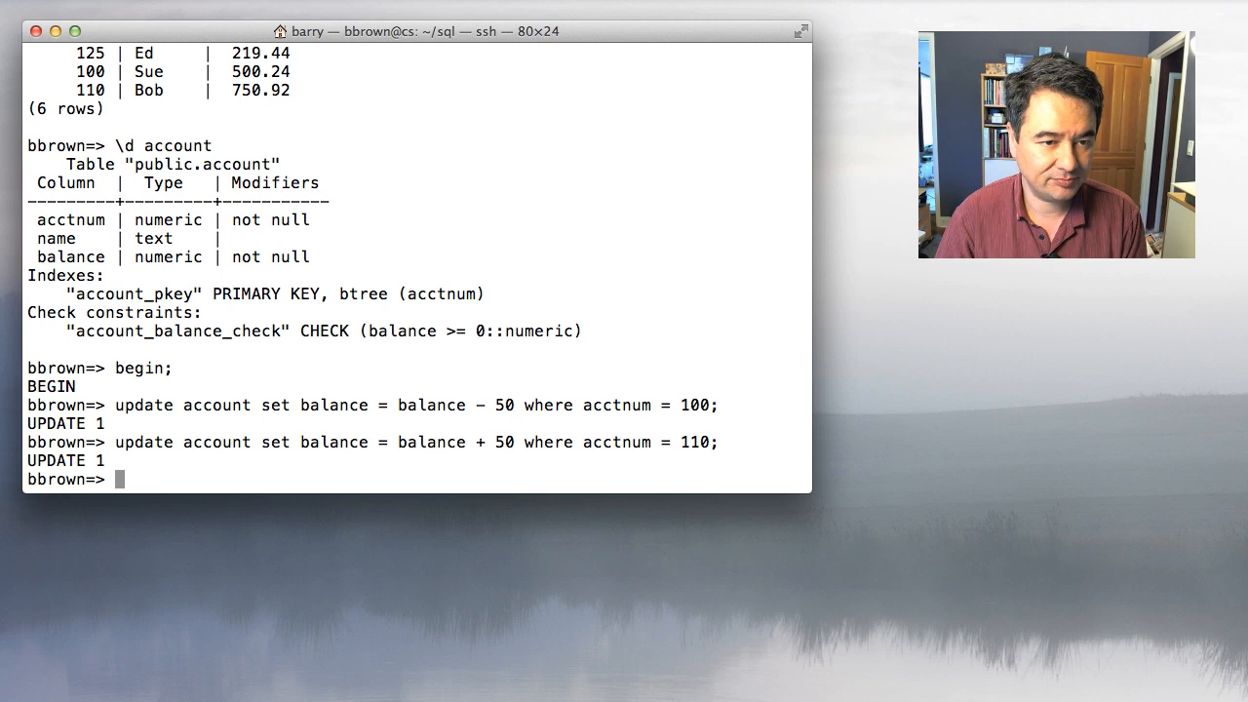
# - Check the balances, commit, and confirm Sue at 450.24 and Bob at 800.92
pyautogui.write('select * from account;')
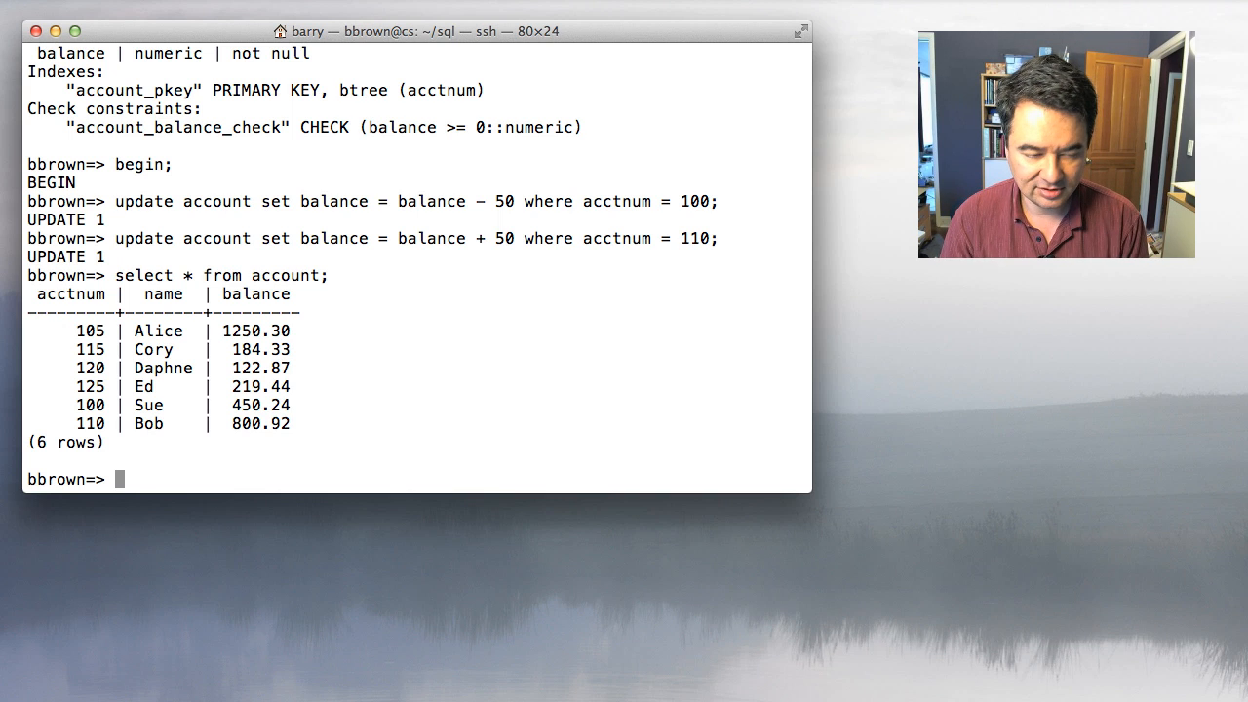
pyautogui.write('commit;')
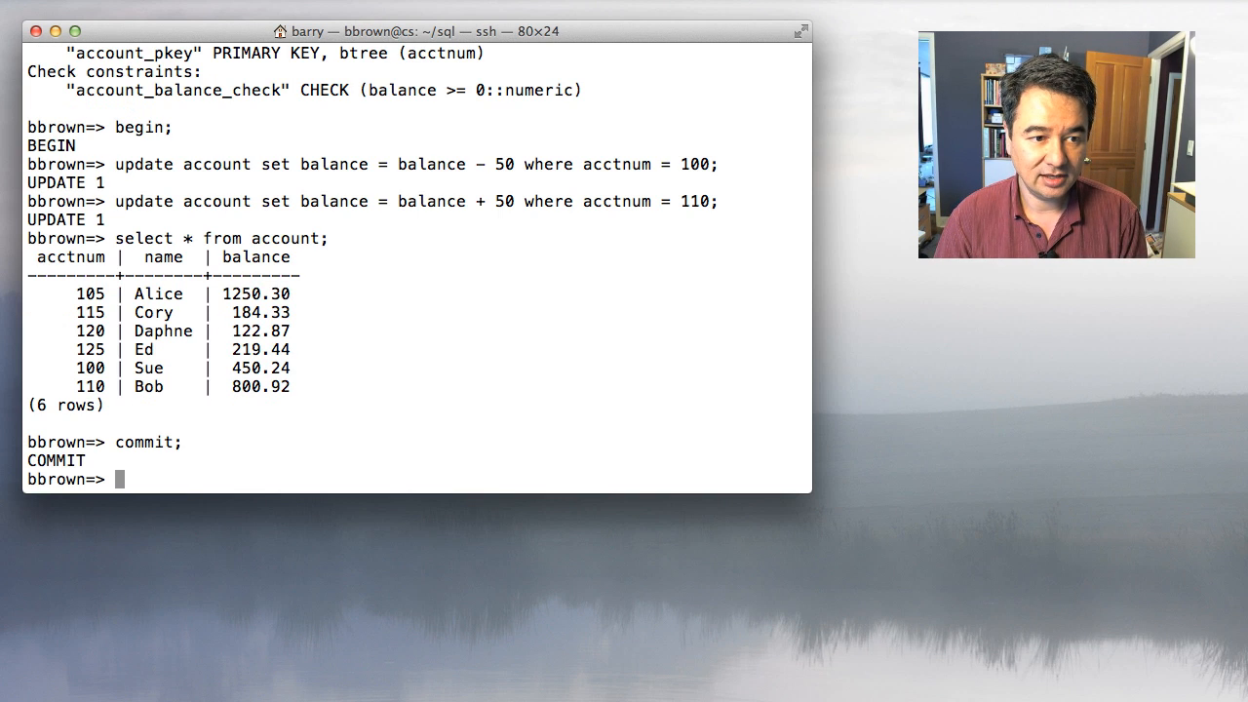
pyautogui.write('select * from account;')
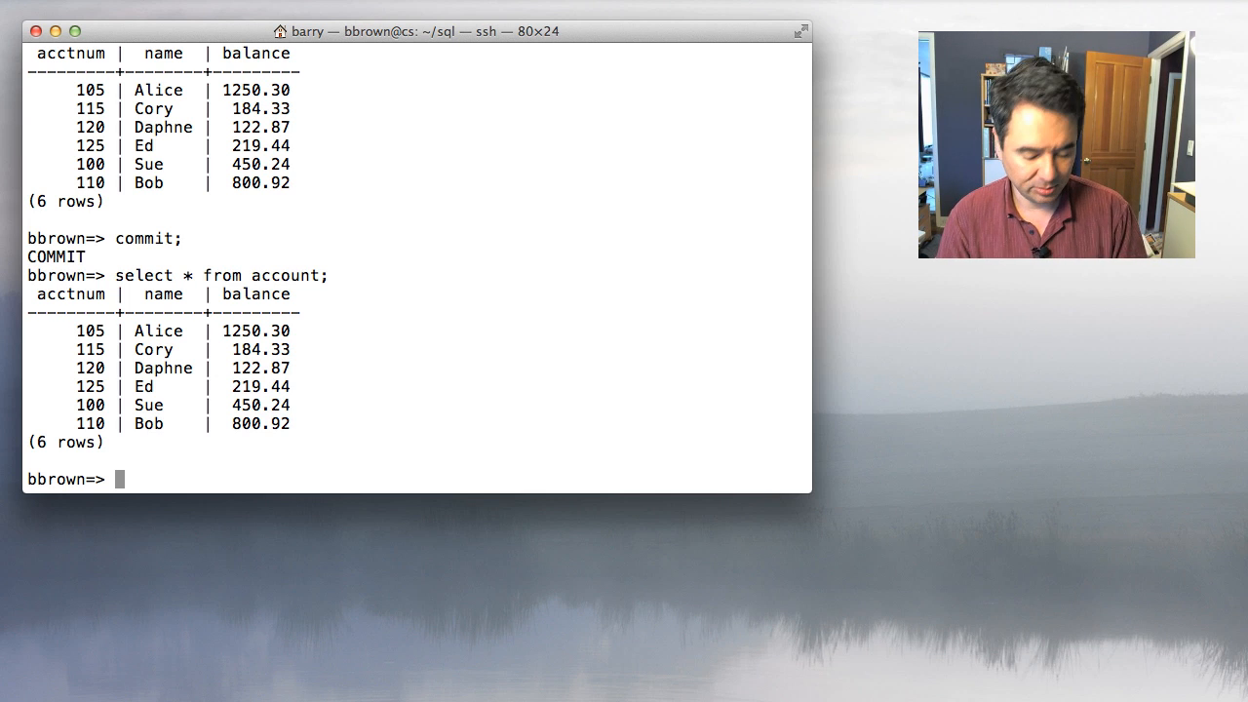
# - Deduct 5 from every balance under 2000 using balance = balance - 5 where balance < 2000
pyautogui.write('update ac')
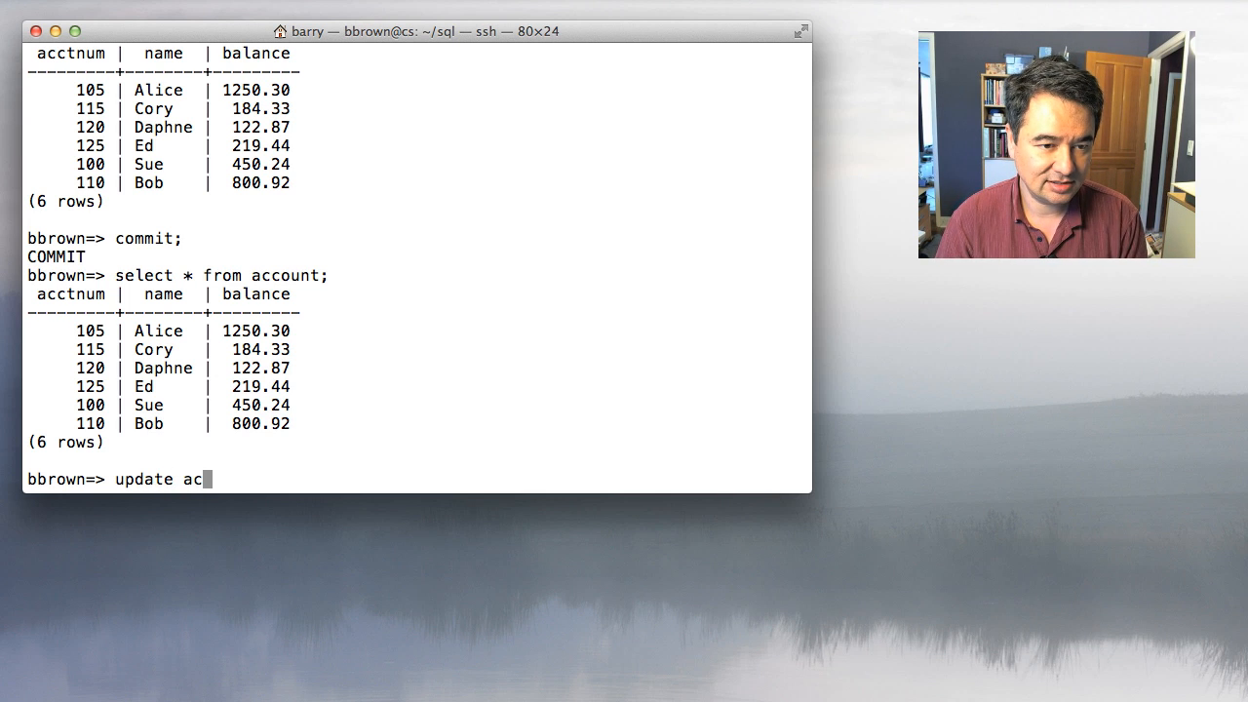
pyautogui.write('count set')
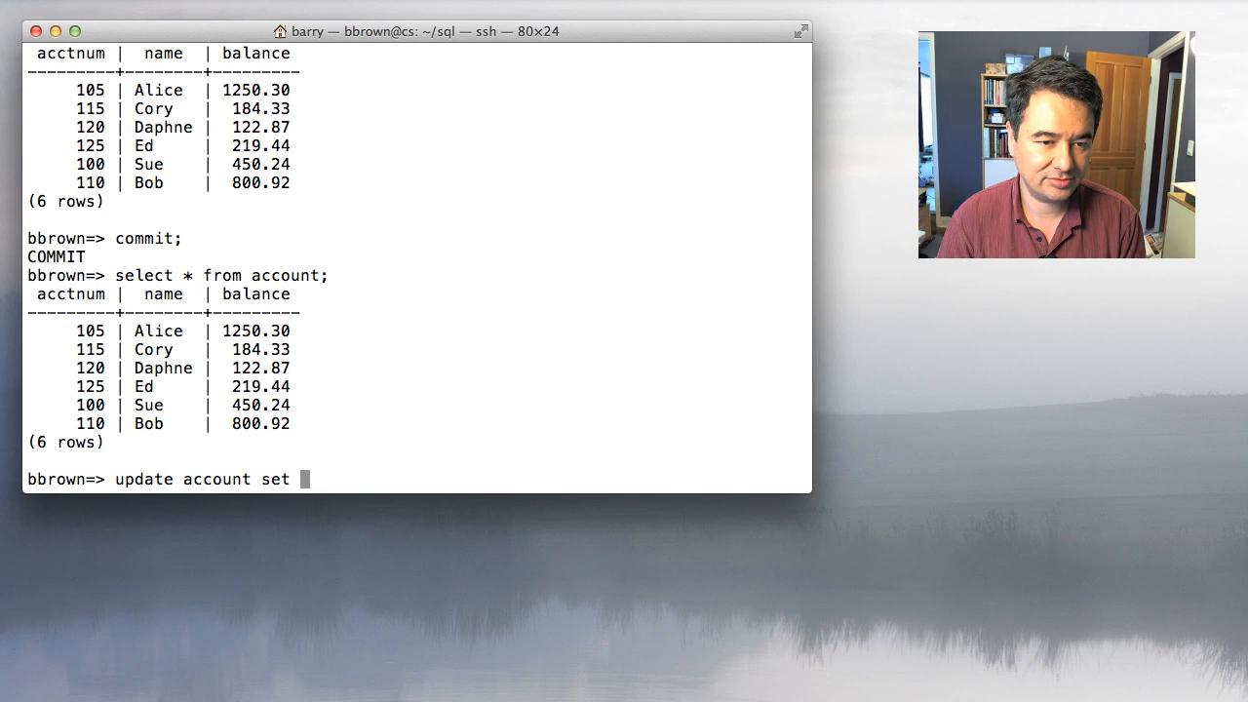
pyautogui.write('balance = balance')
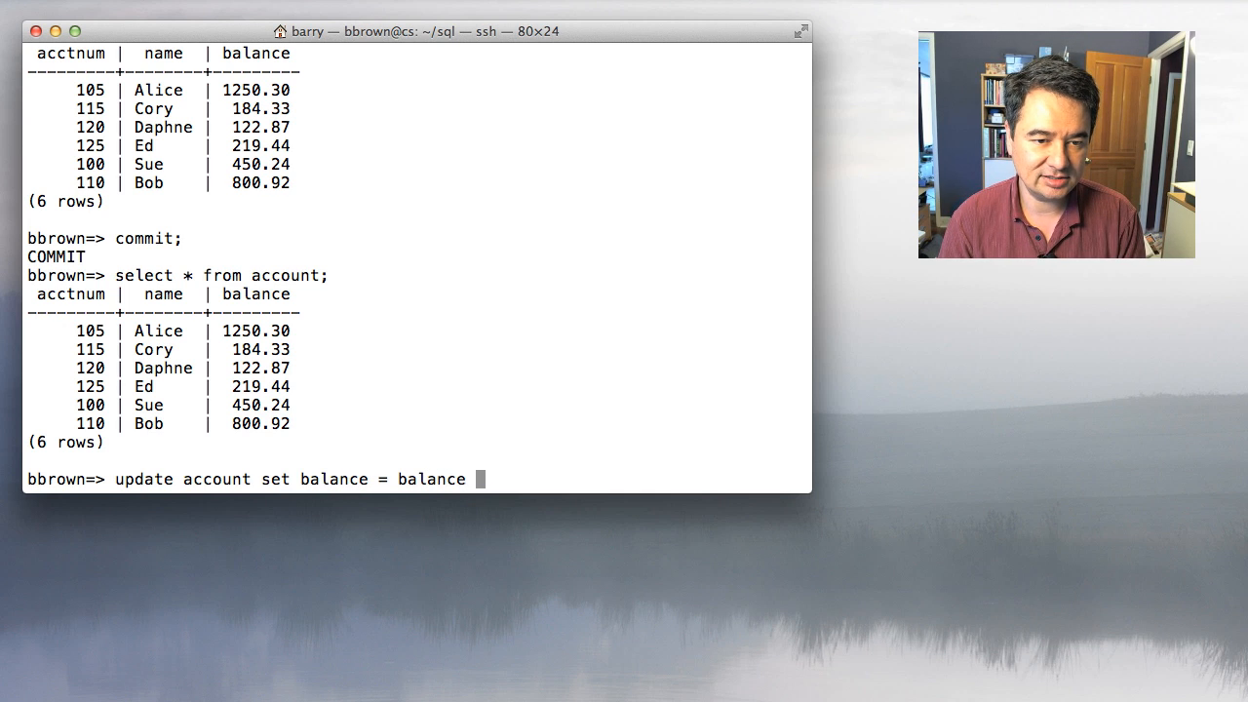
pyautogui.write('- 5')
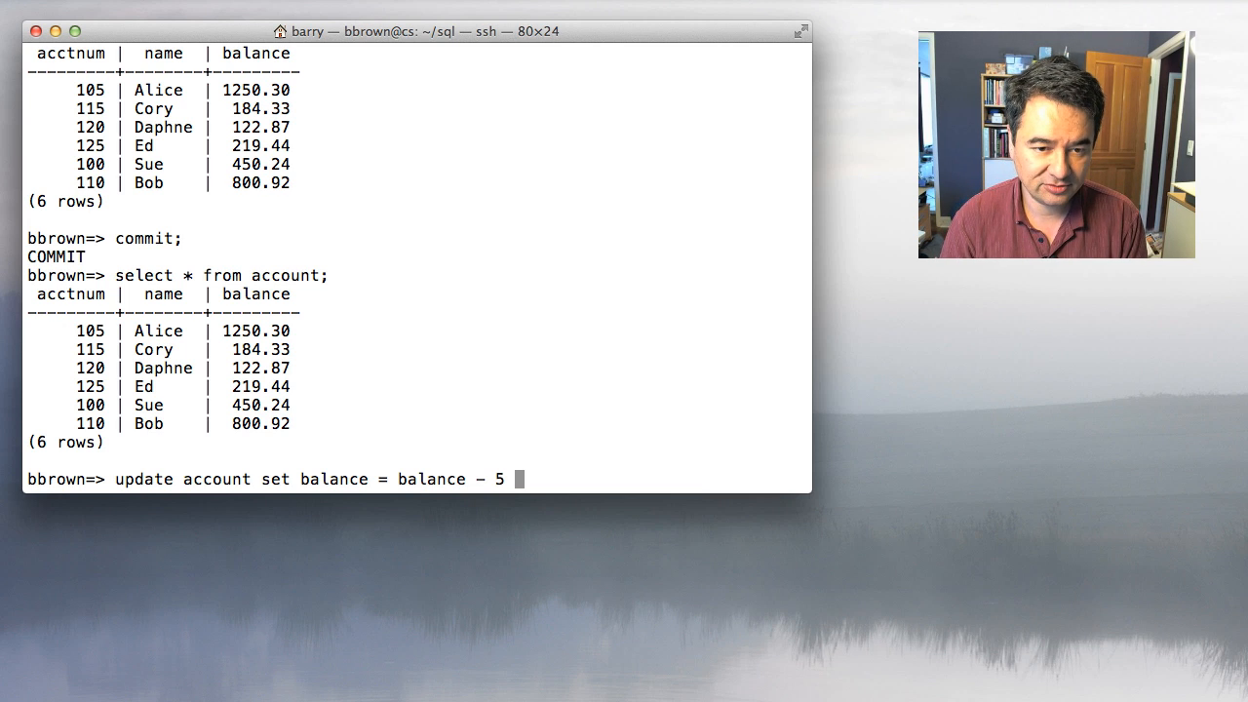
pyautogui.write('where balance')
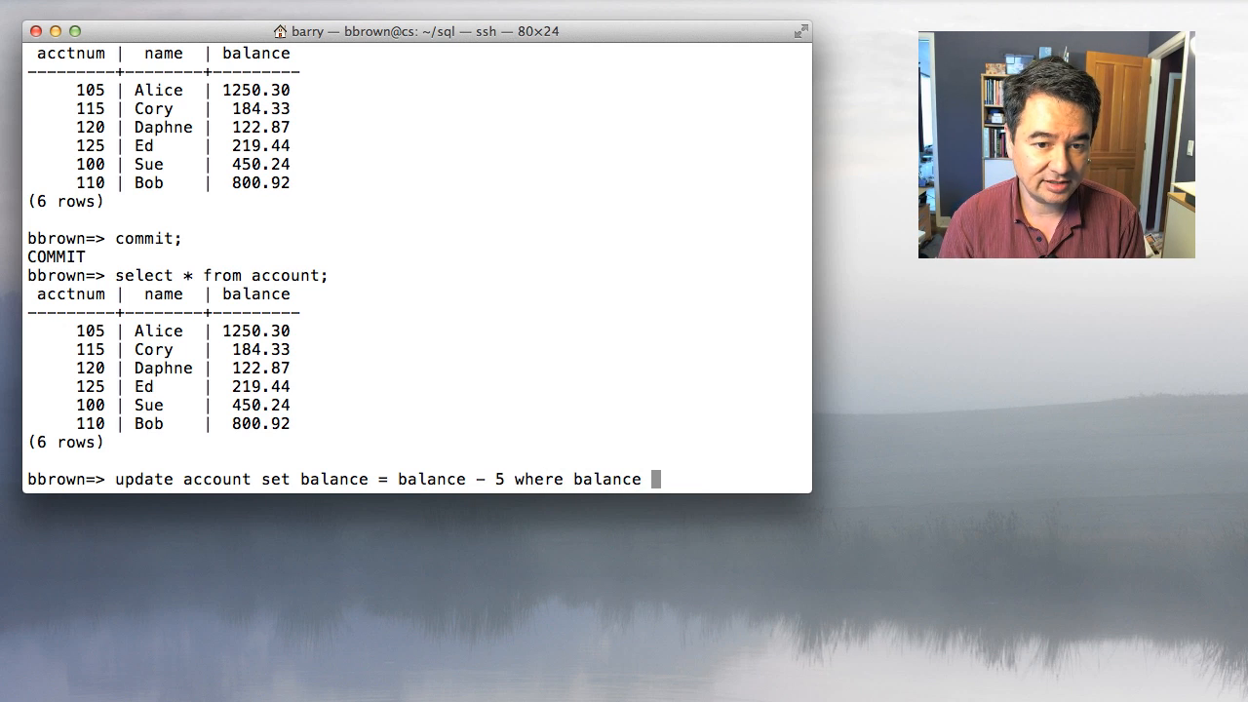
pyautogui.write('<')
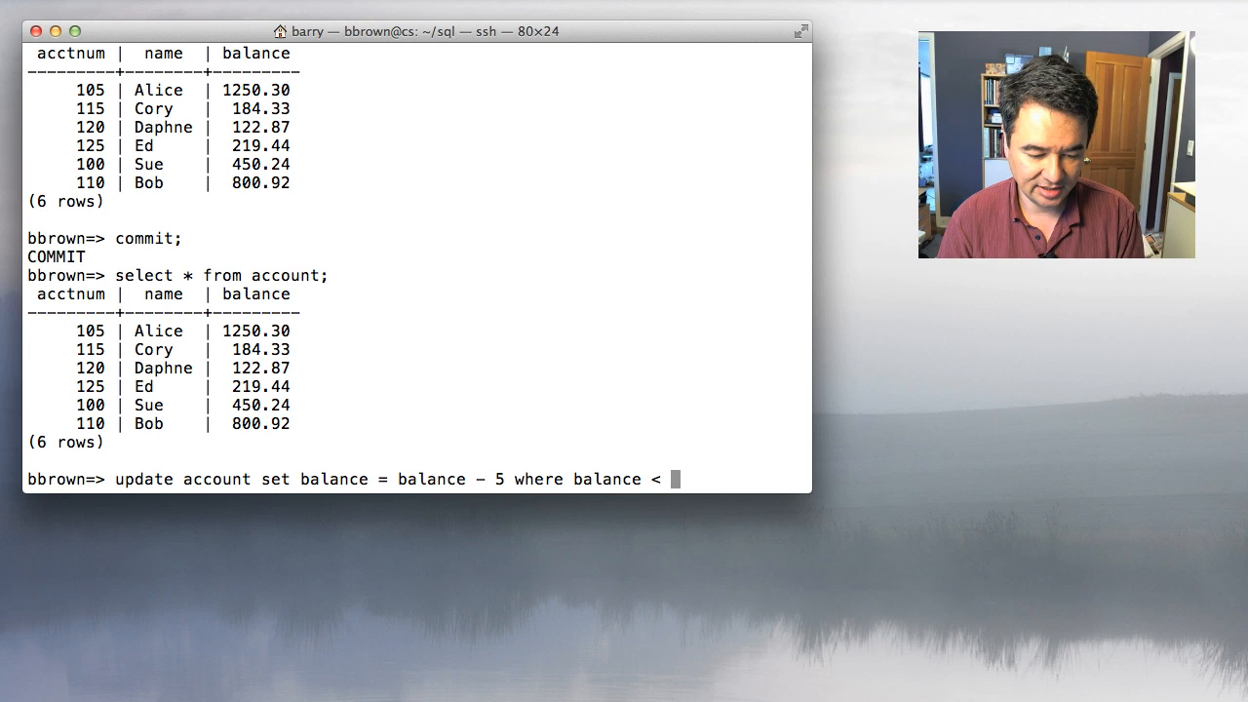
pyautogui.write('2000;')
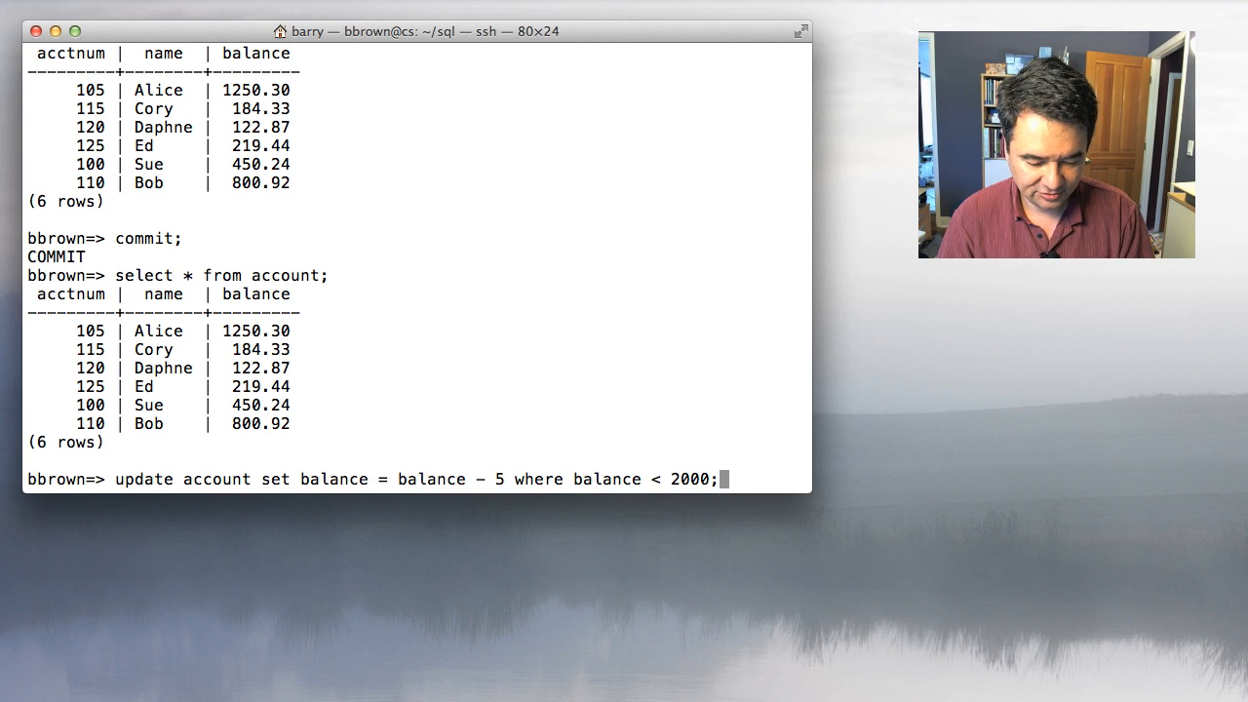
pyautogui.write('u')
pyautogui.write('begin;')
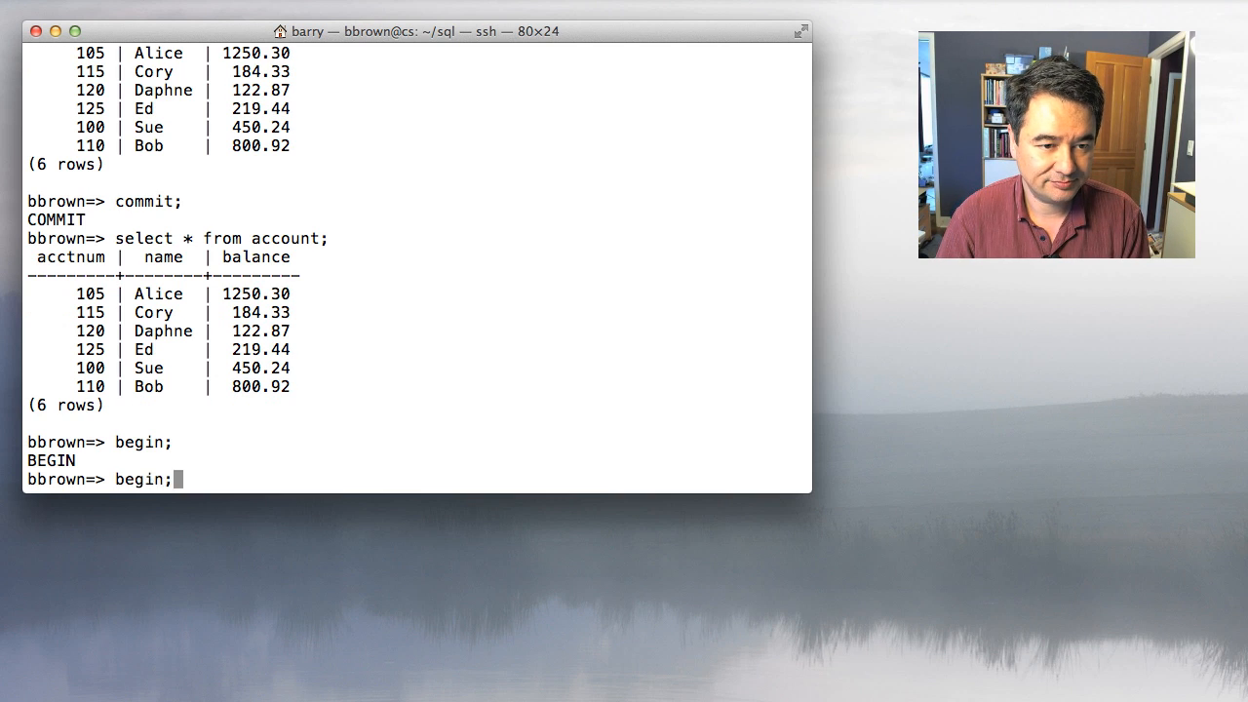
pyautogui.write('update account set')
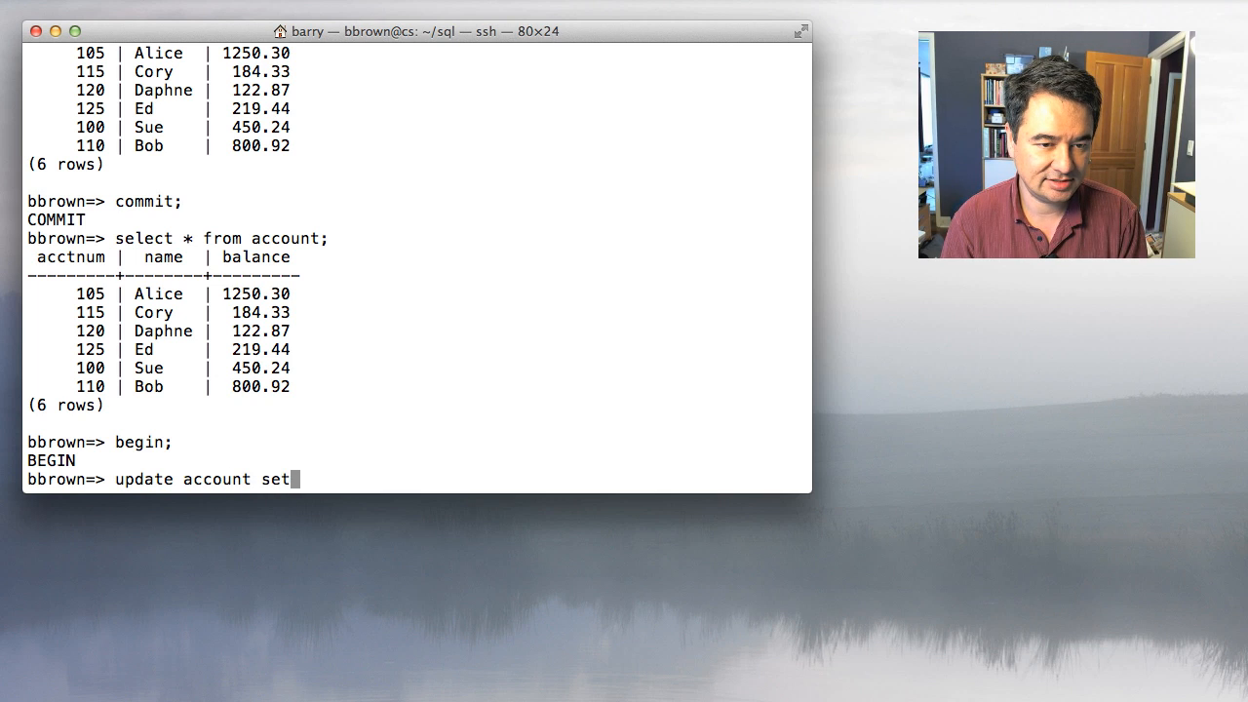
pyautogui.write('balance = balance - 5 where balance < 2000;')
pyautogui.write('select * from account;')
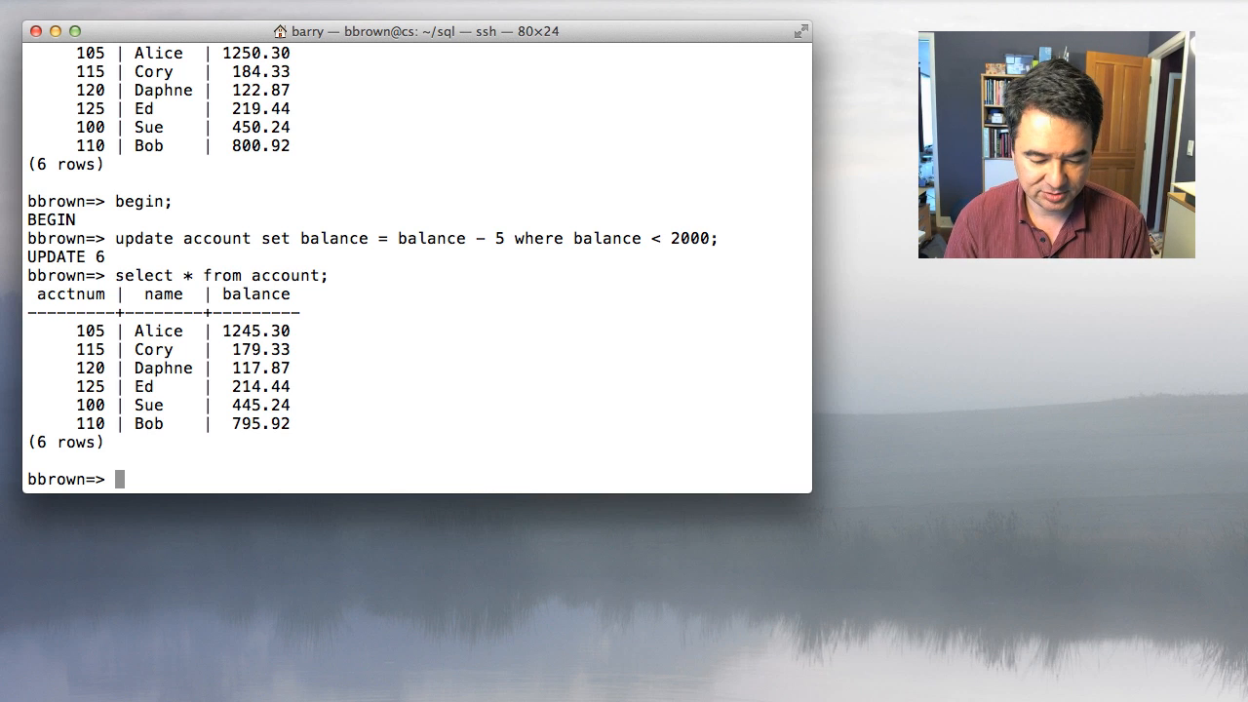
# - Roll back, then commit a new 5 deduction on balances under 200, leaving Cory 179.33 and Daphne 117.87
pyautogui.write('rollback;')
pyautogui.write('select * from account;')
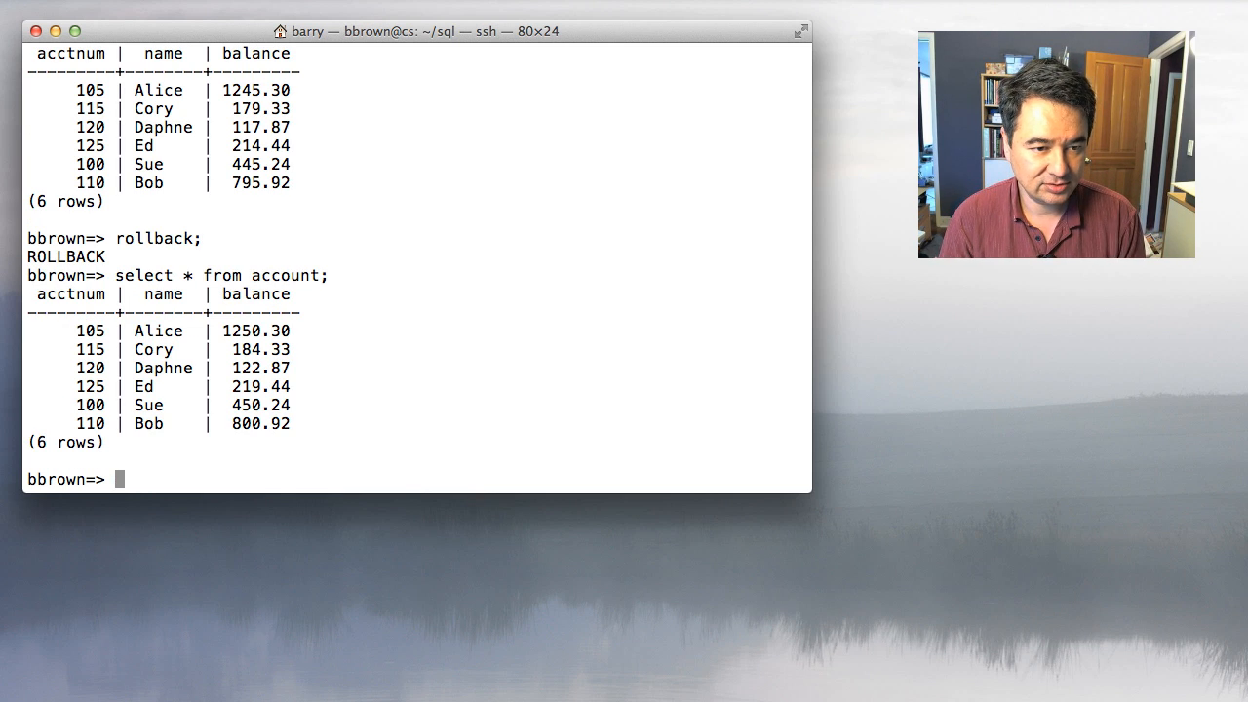
pyautogui.write('begin;')
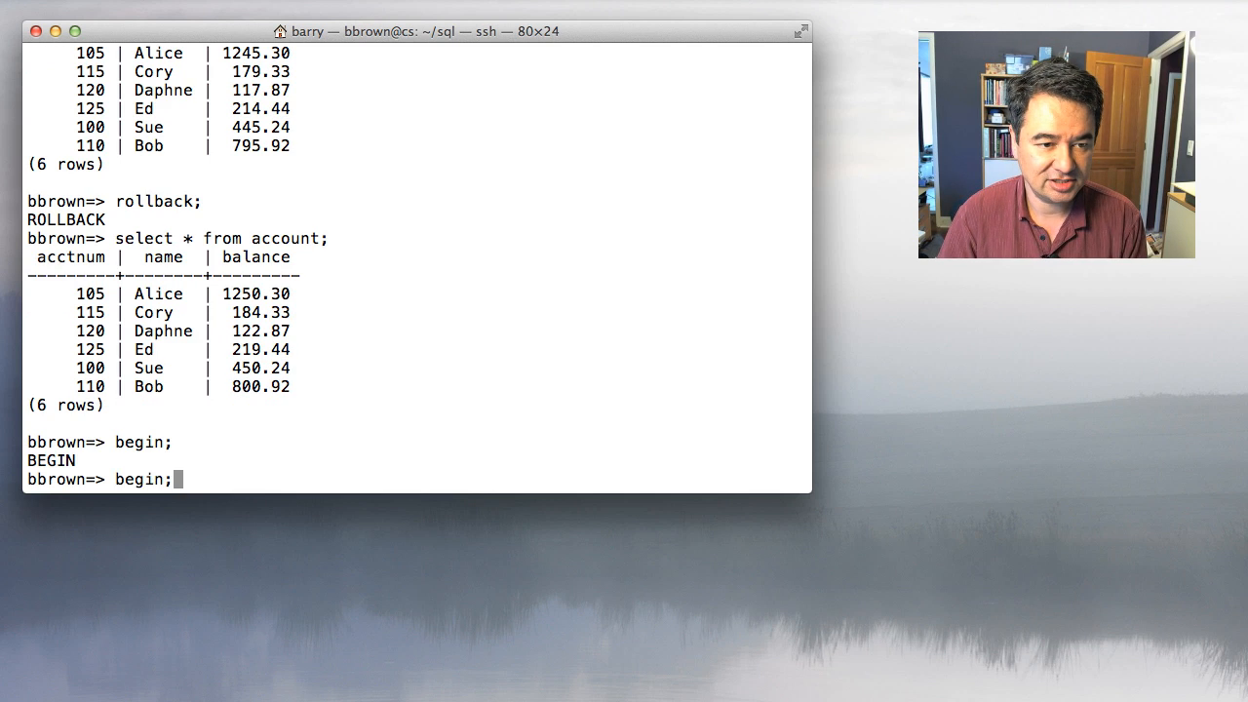
pyautogui.write('update account set balance = balance - 5 where balance < 2000;')
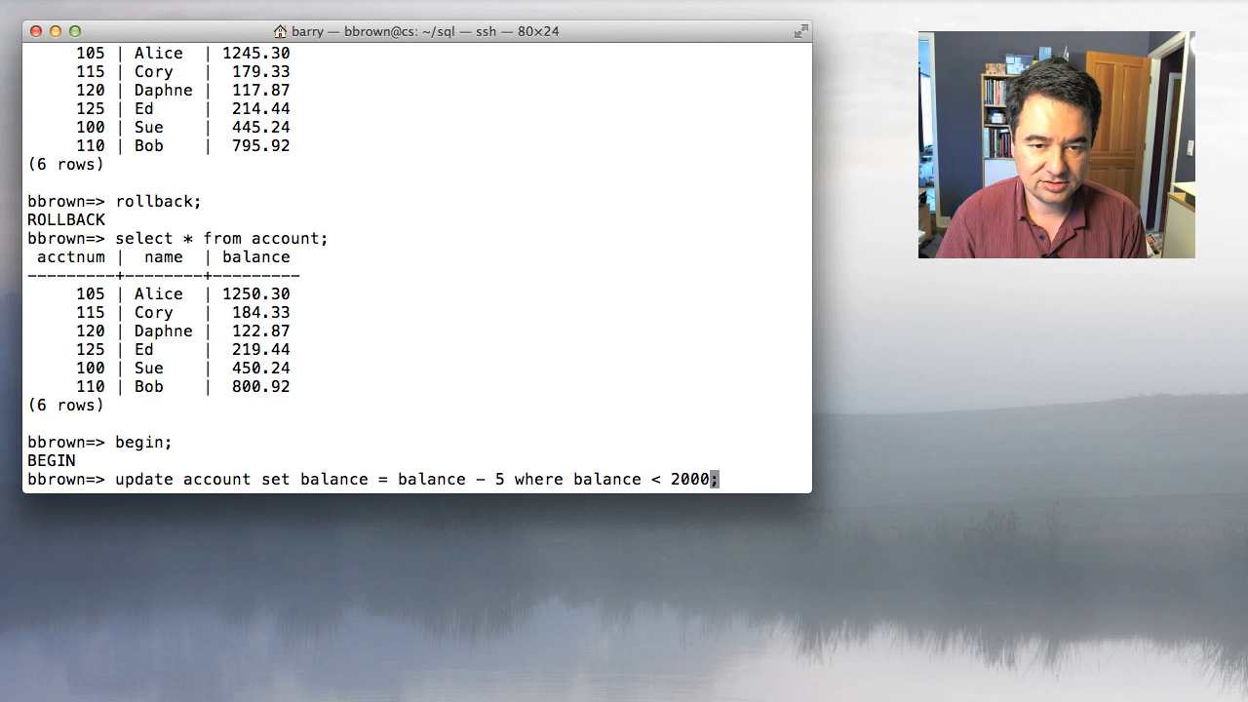
pyautogui.press('Backspace')
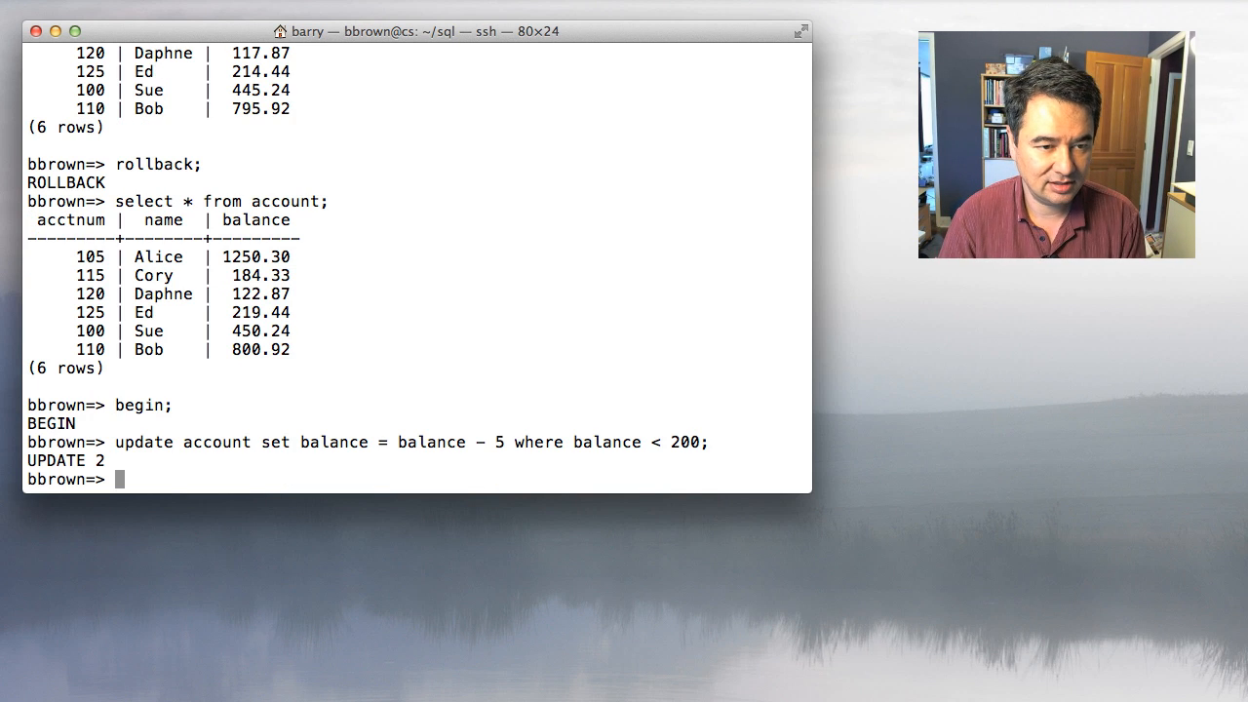
pyautogui.write('select * from account;')
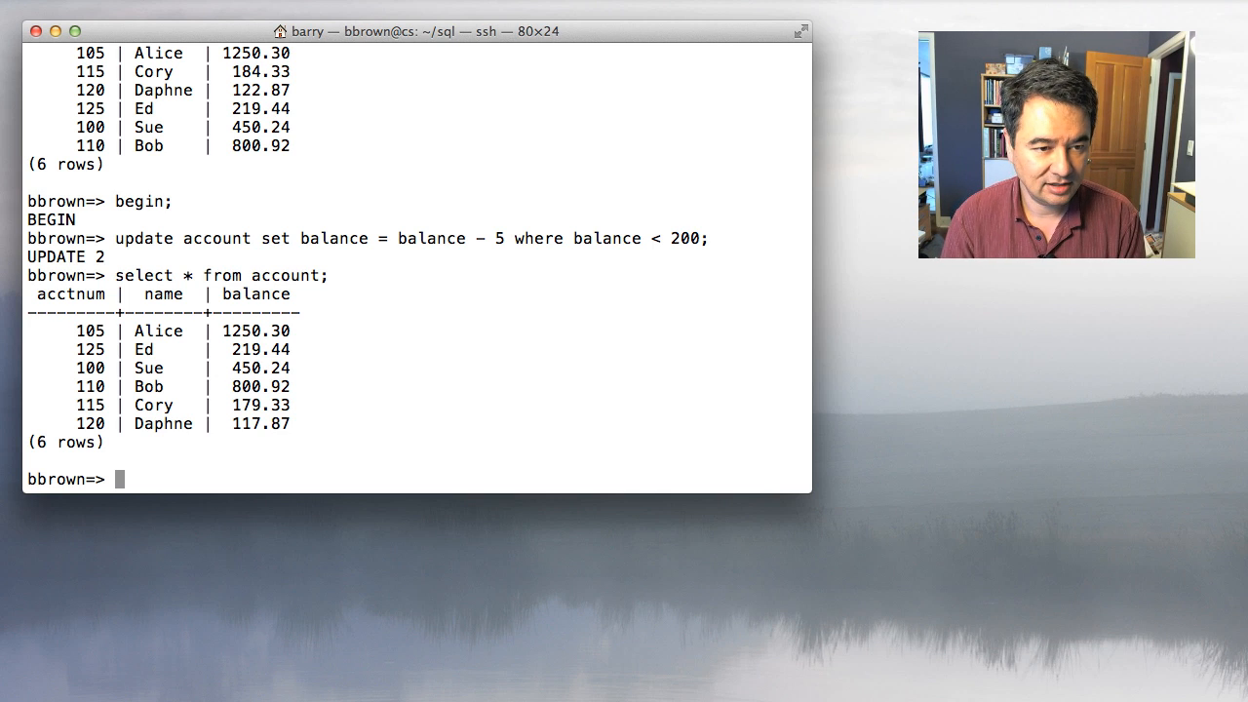
pyautogui.write('commit;')
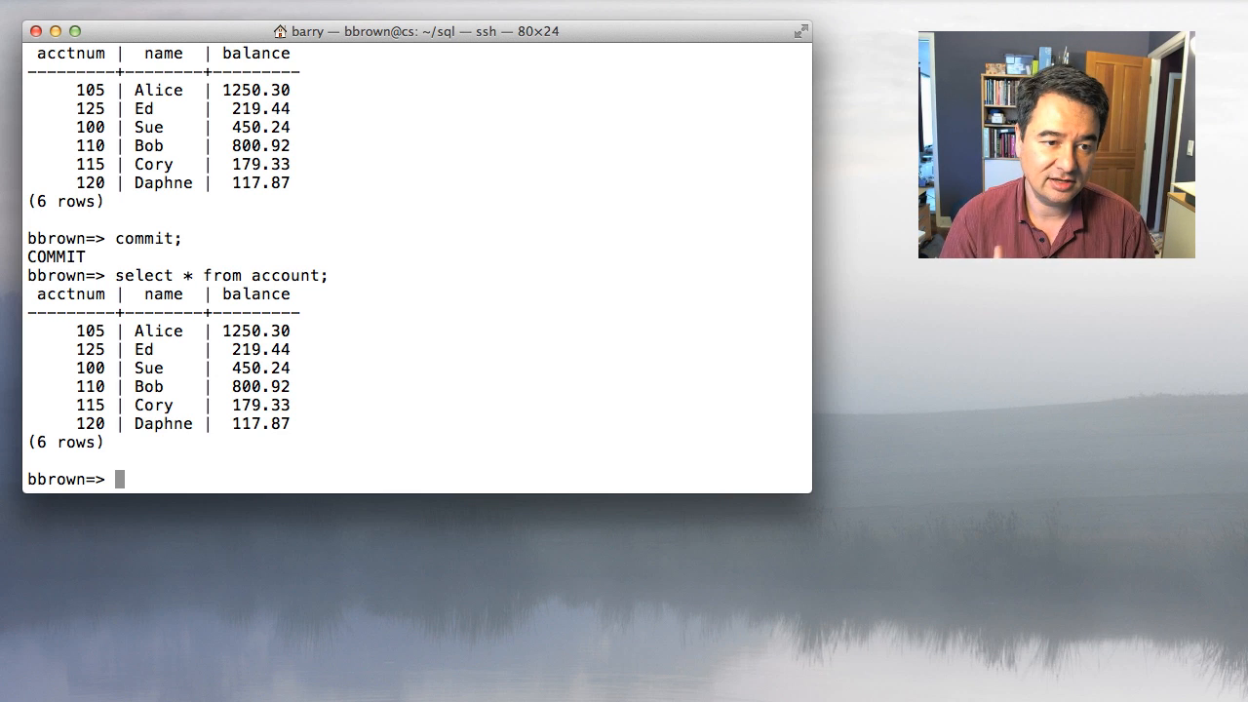
# - Begin a transfer of 150 from account 120 to 115, which violates the balance check
pyautogui.write('begin')
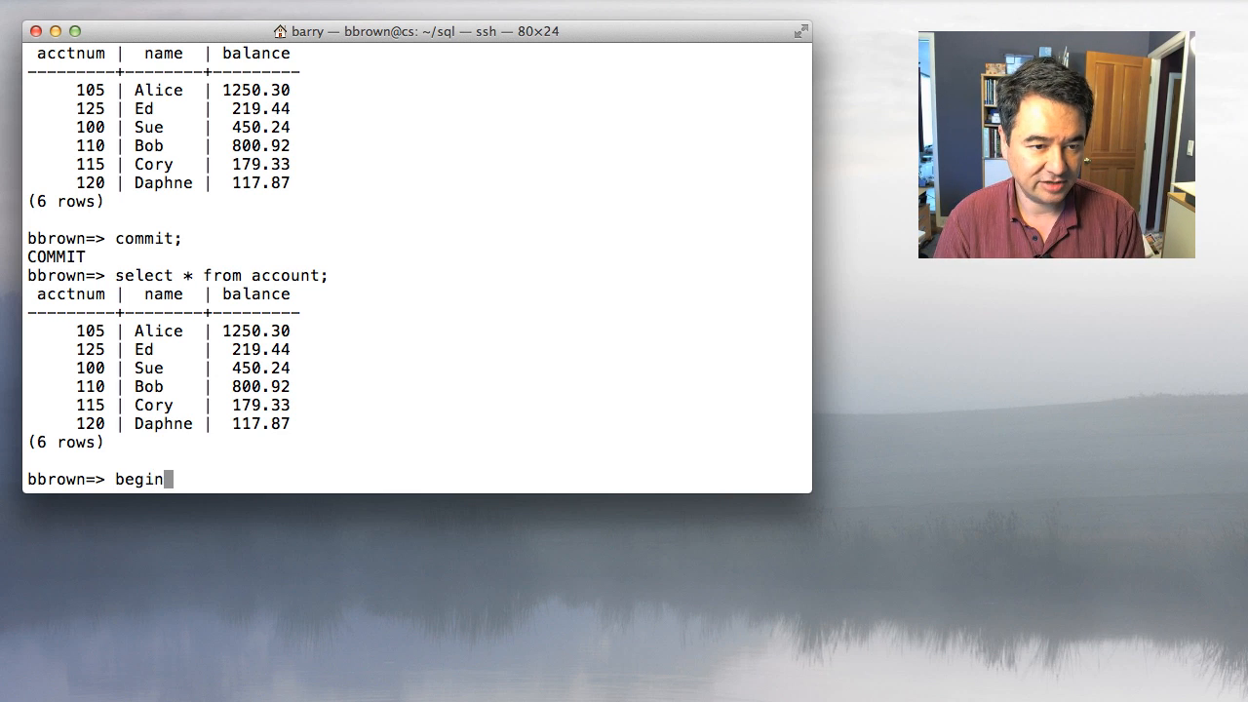
pyautogui.write('update account')
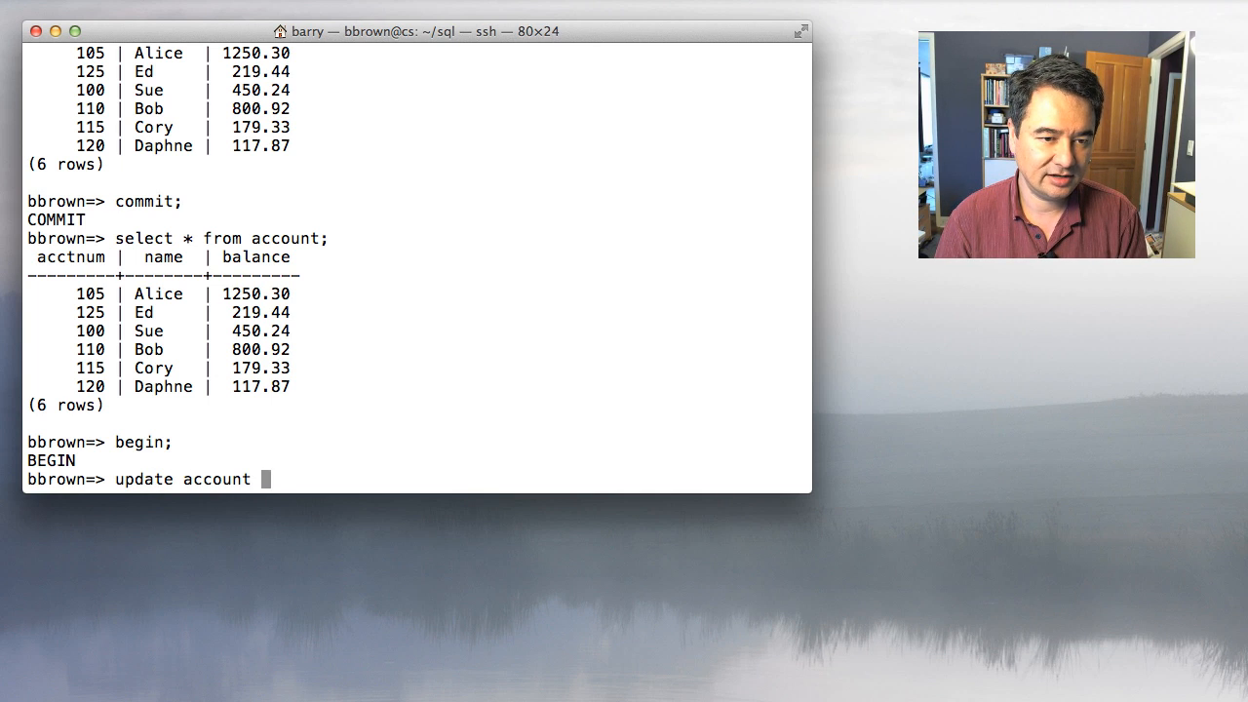
pyautogui.write('set balance =')
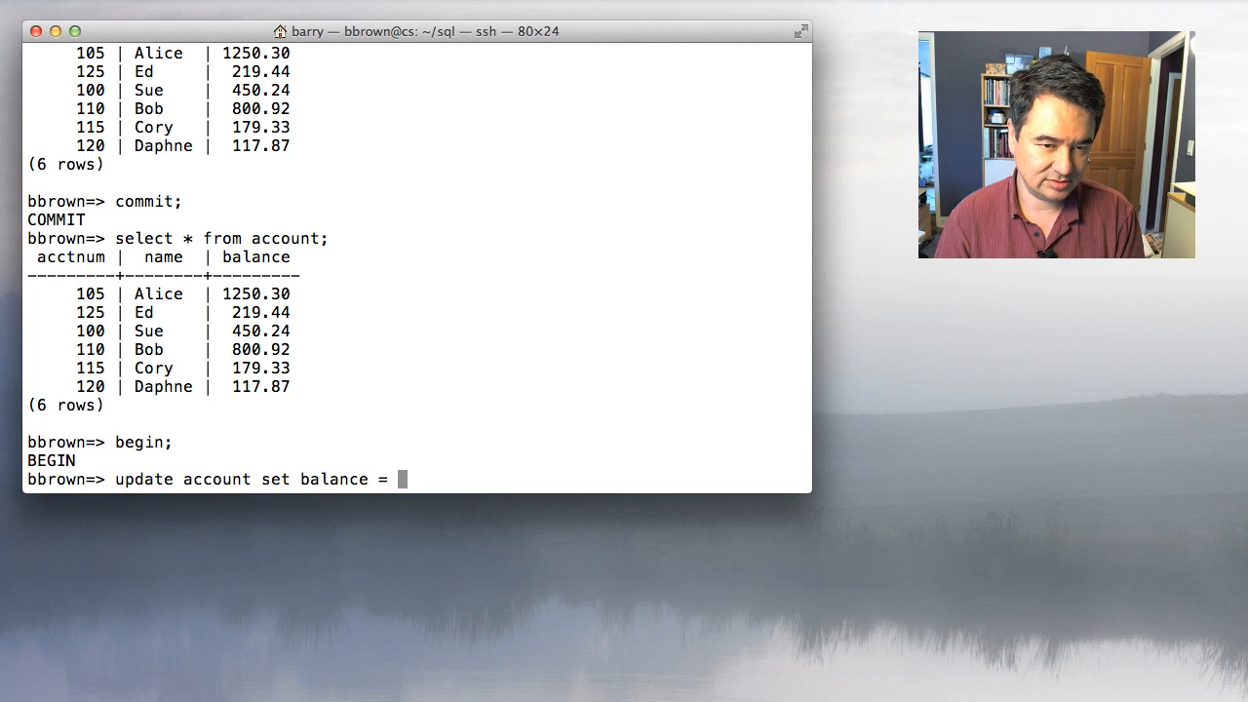
pyautogui.write('balance -')
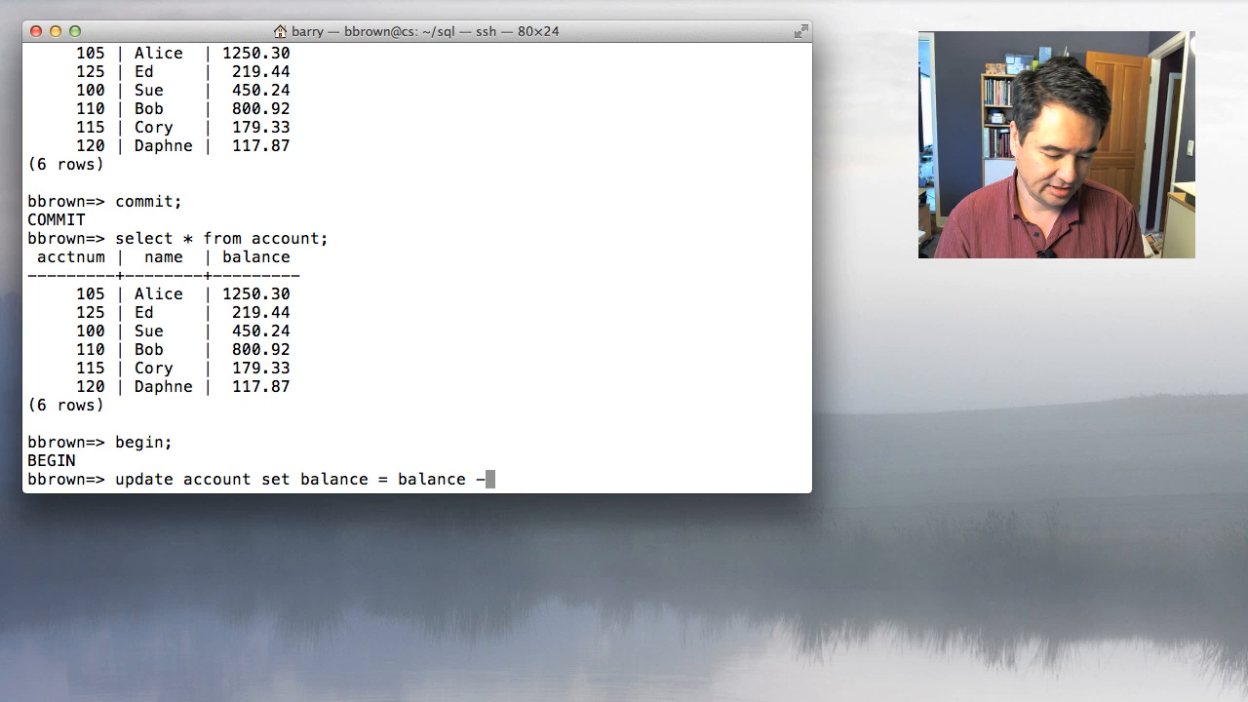
pyautogui.write('150')
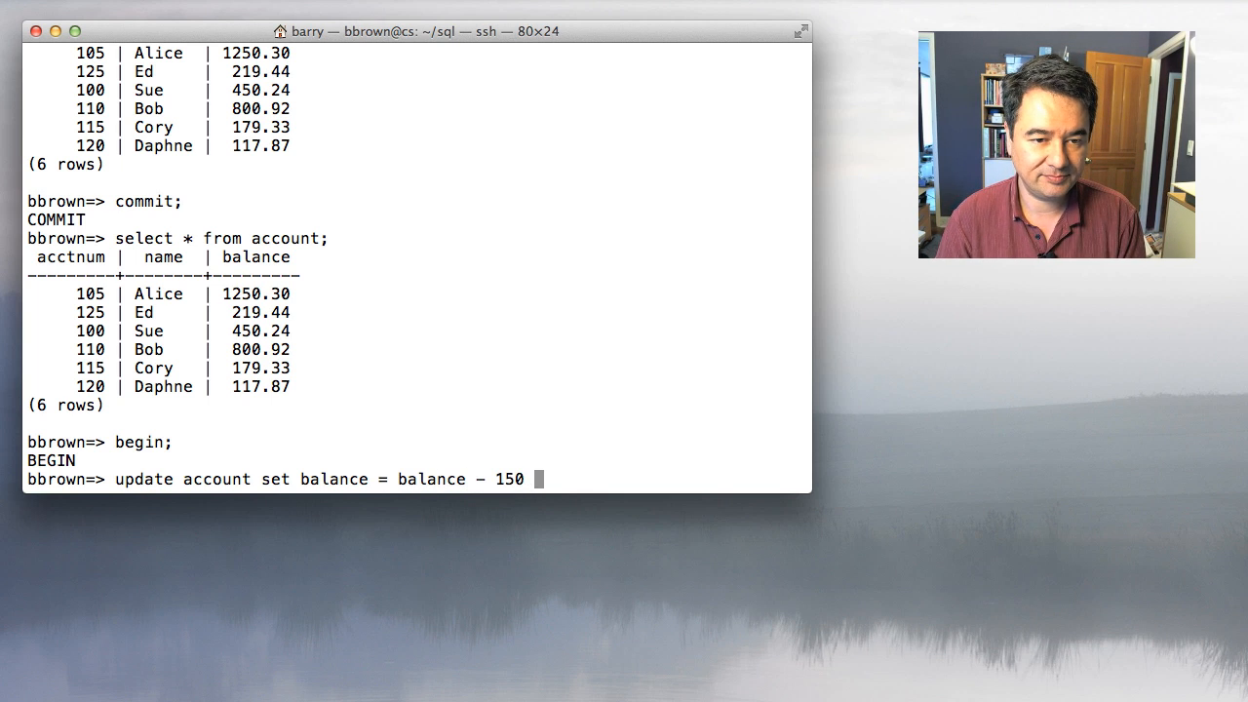
pyautogui.write('where acc')
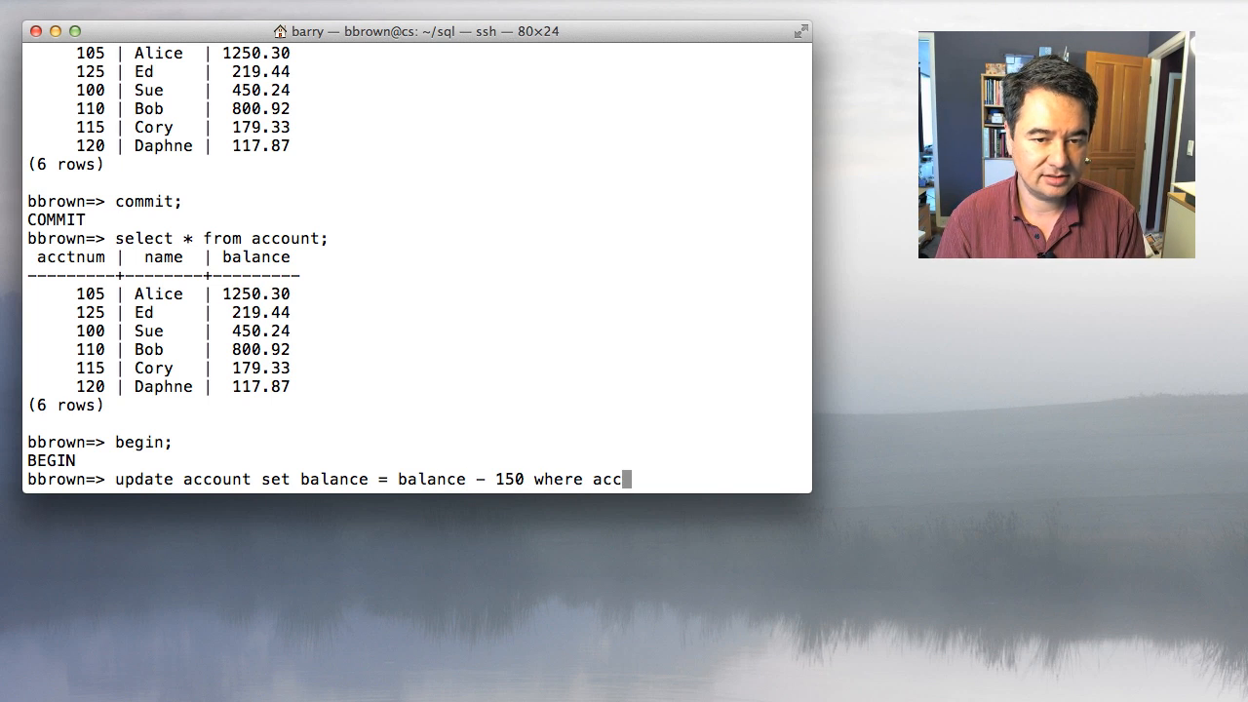
pyautogui.write('tnum = 120')
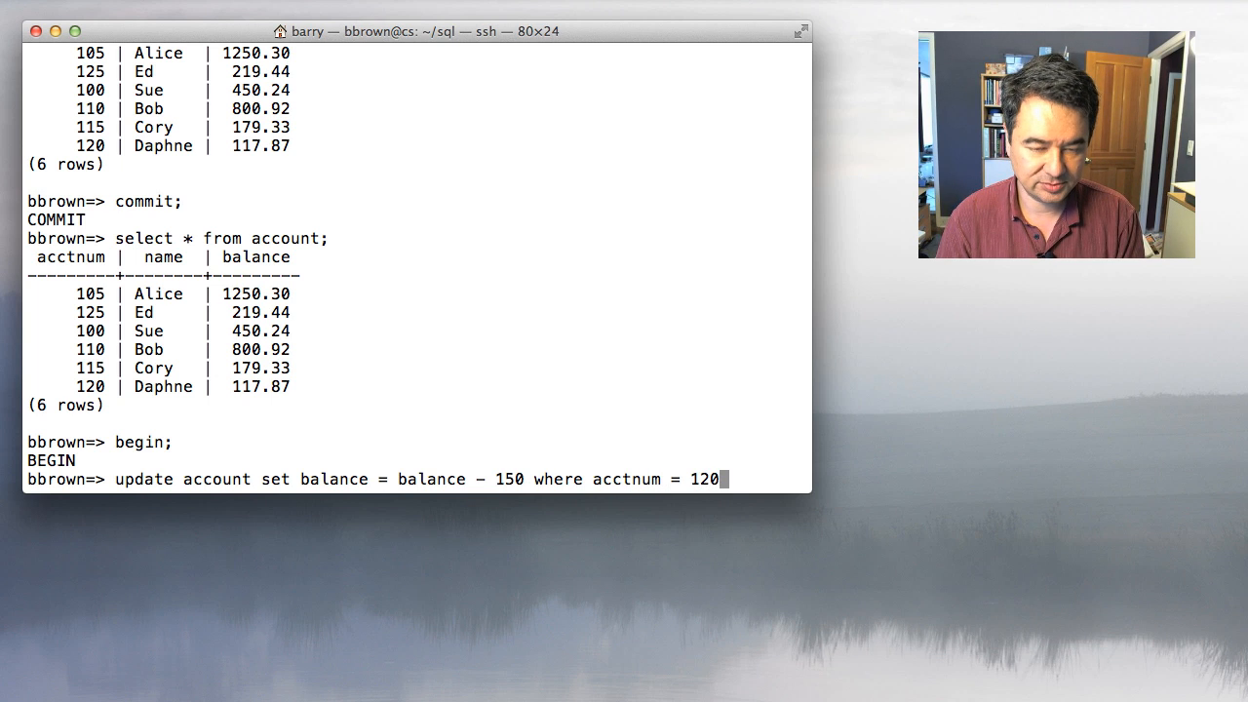
pyautogui.write(';')
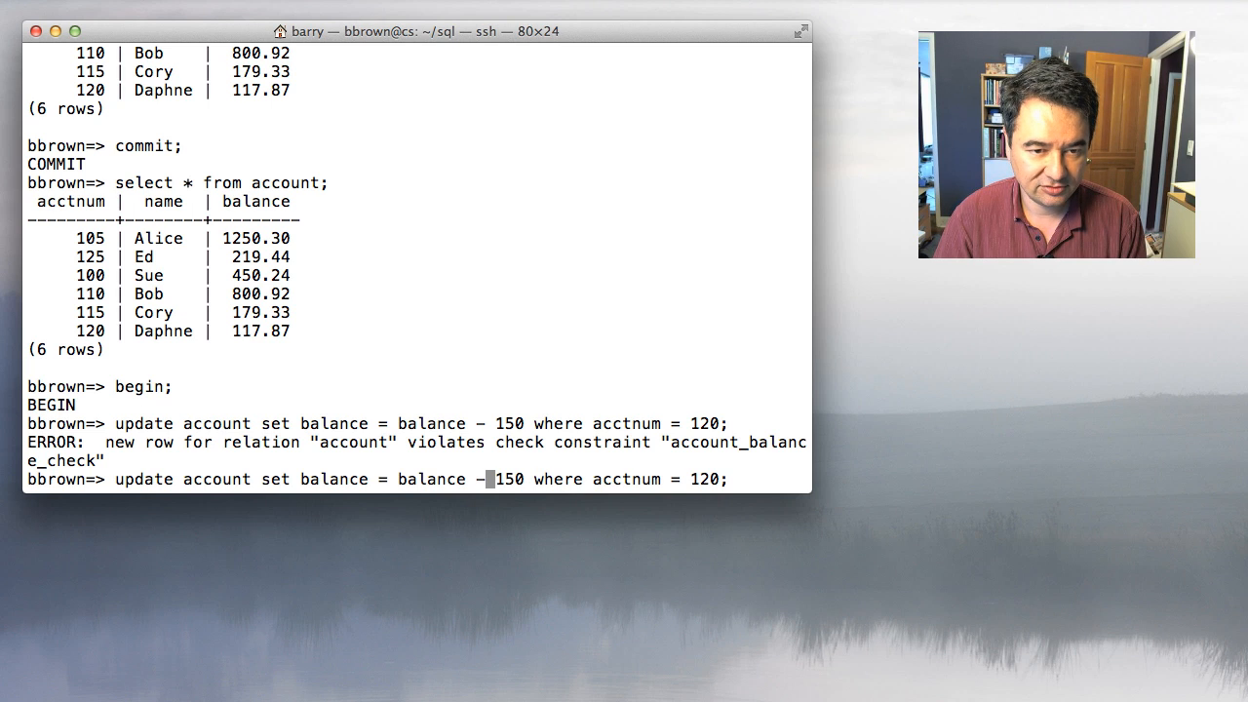
pyautogui.write('+')
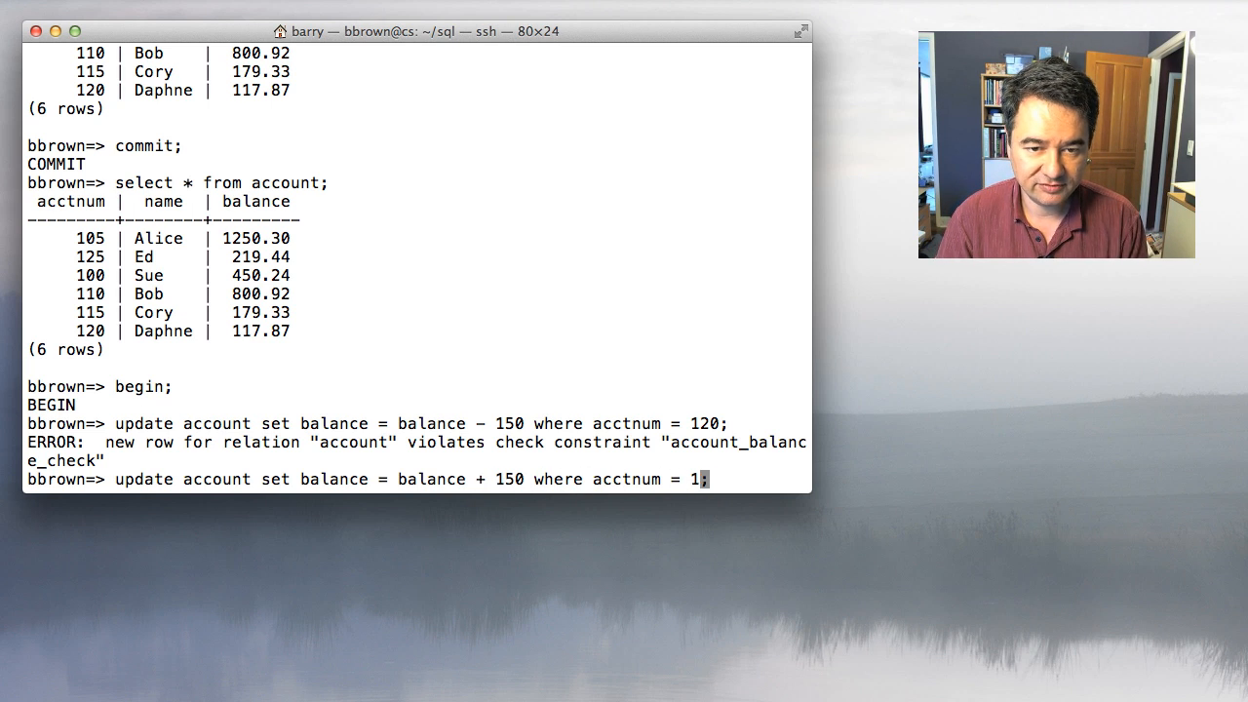
pyautogui.write('15')
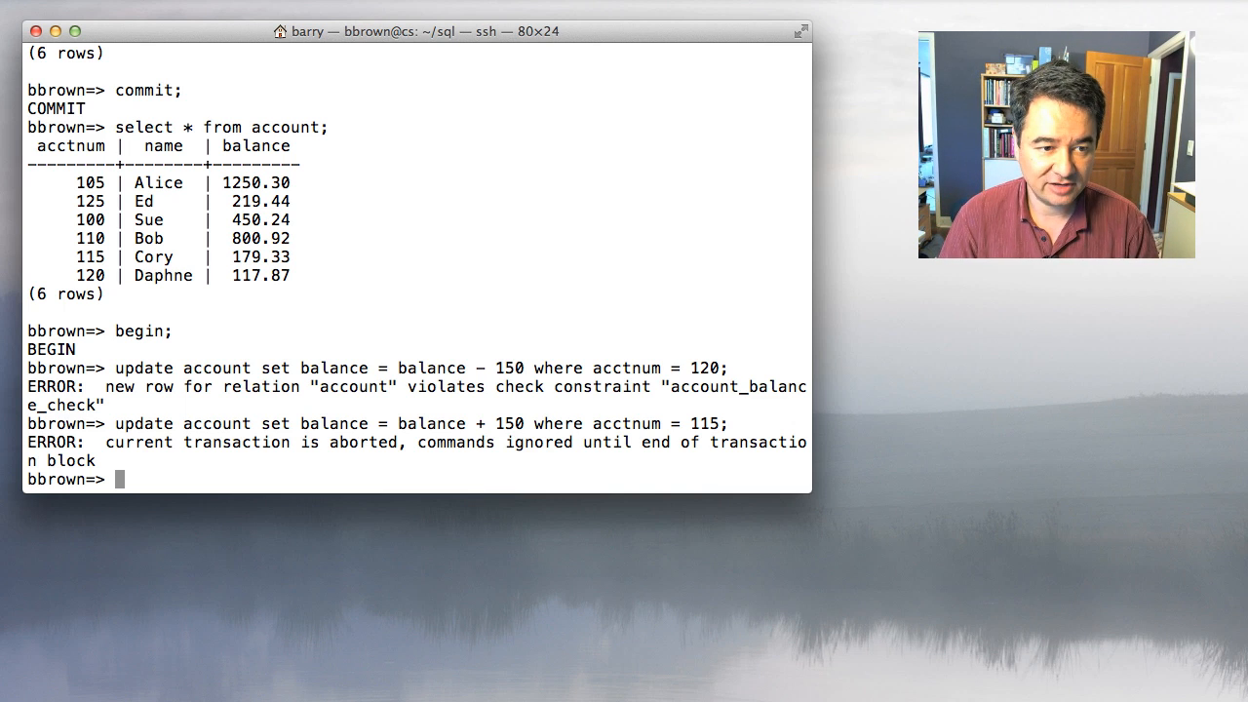
# - Roll back the aborted transaction and re-list accounts, showing Cory 179.33 and Daphne 117.87 unchanged
pyautogui.write('re')
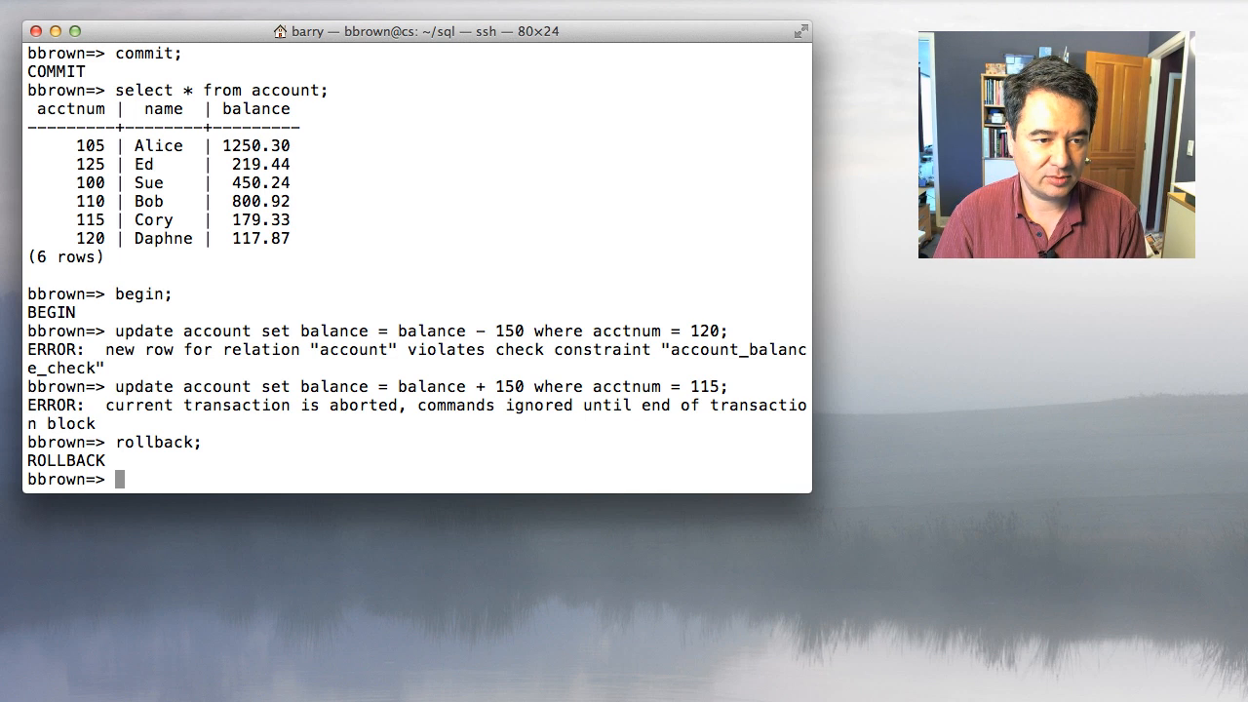
pyautogui.write('select * from account;')
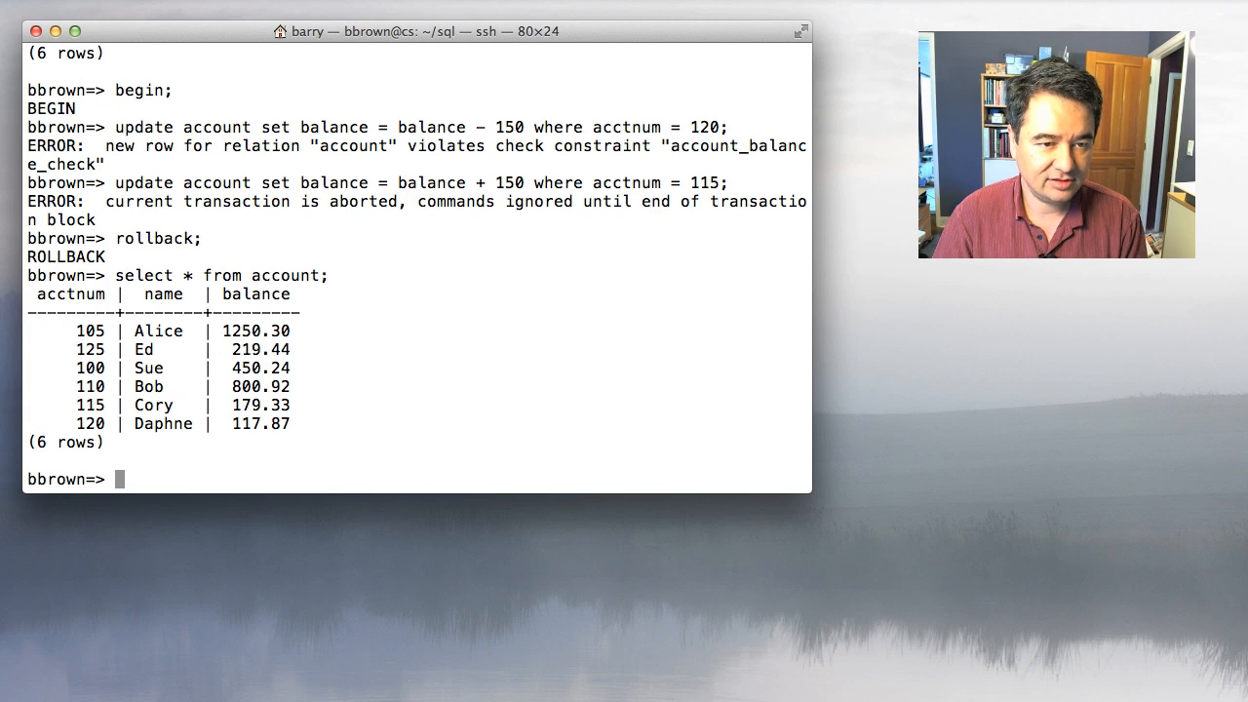
pyautogui.moveTo(850, 582)
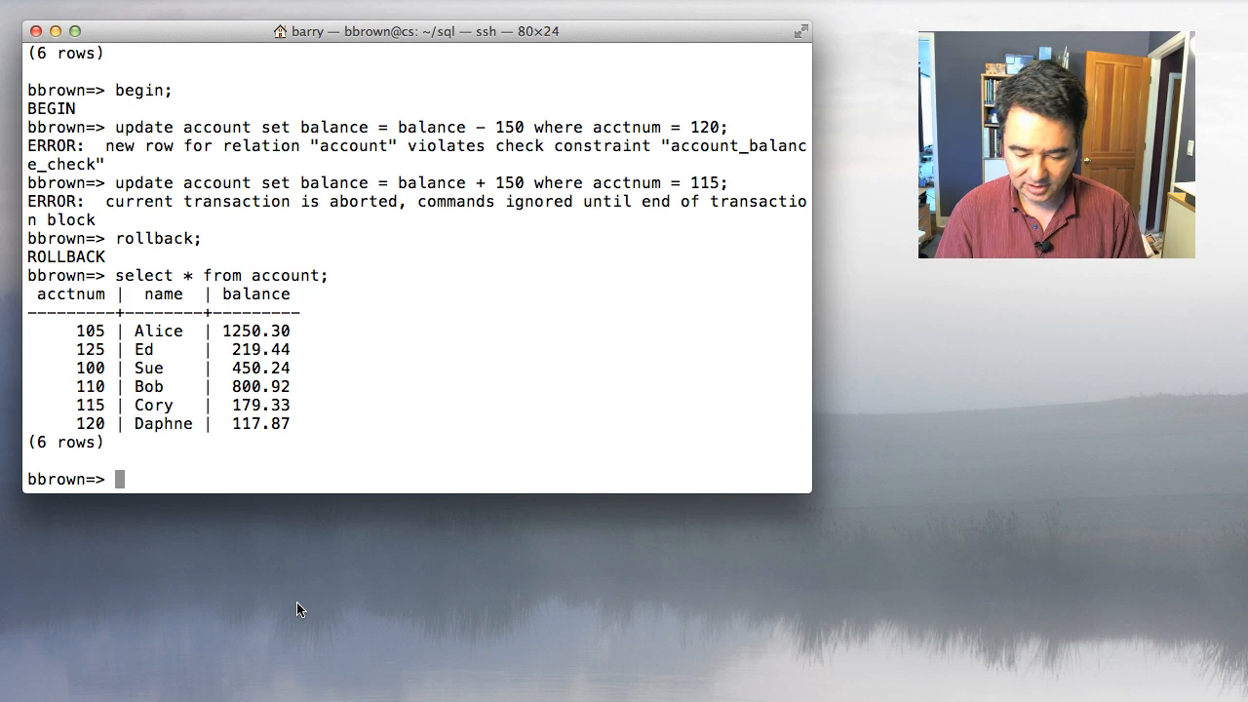
# - Repeat the 150 transfer in a new transaction, see the listing refused, and commit into ROLLBACK
pyautogui.write('begin;')
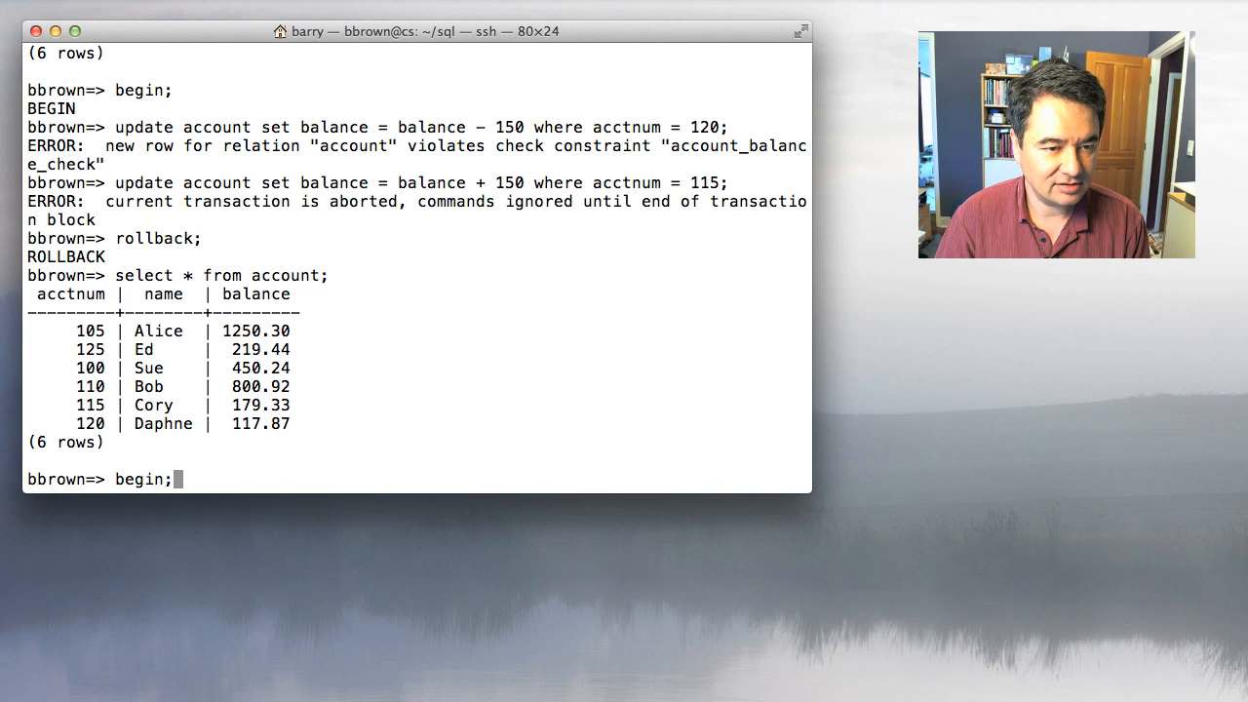
pyautogui.write('update account set balance = balance + 150 where acctnum = 115;')
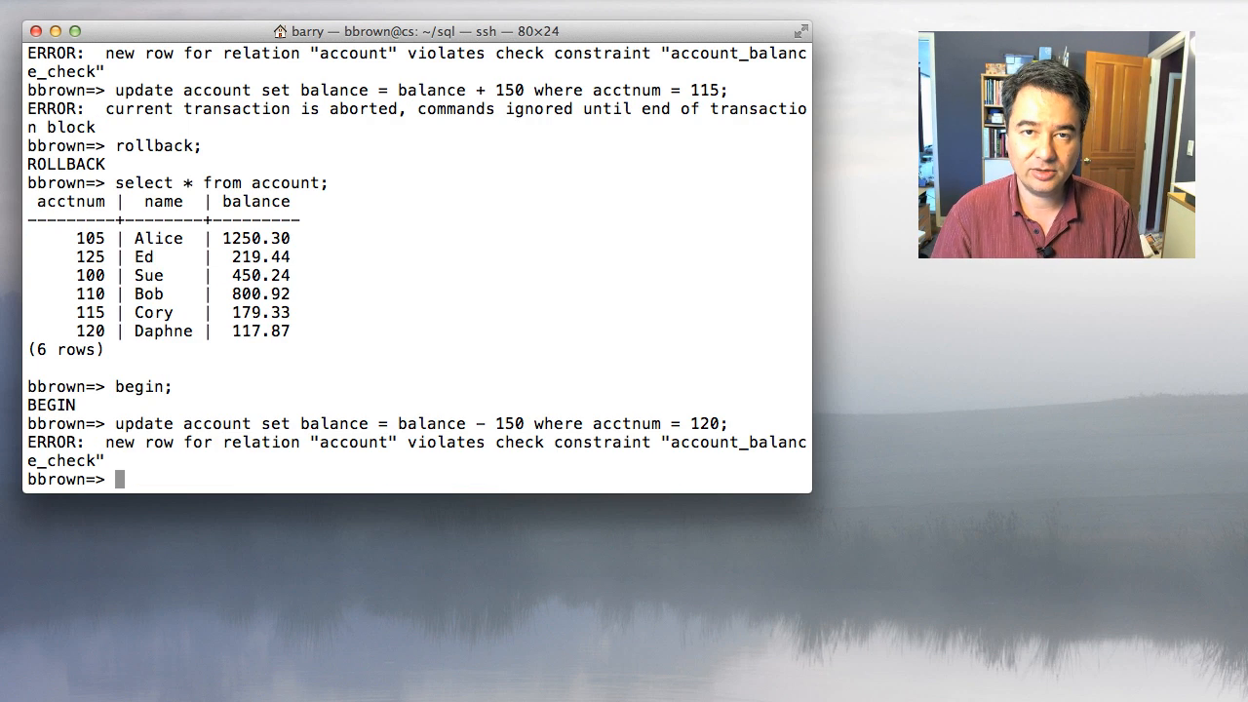
pyautogui.write('select * from account;')
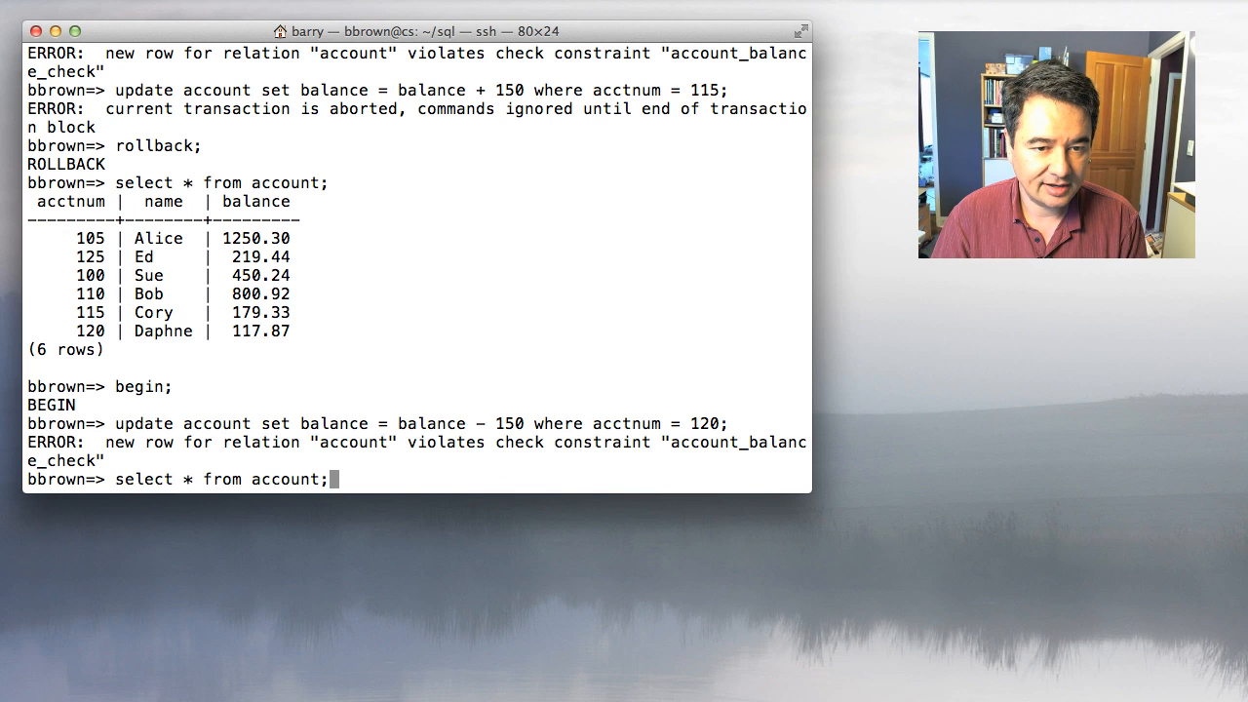
pyautogui.write('update account set balance = balance + 150 where acctnum = 115;')
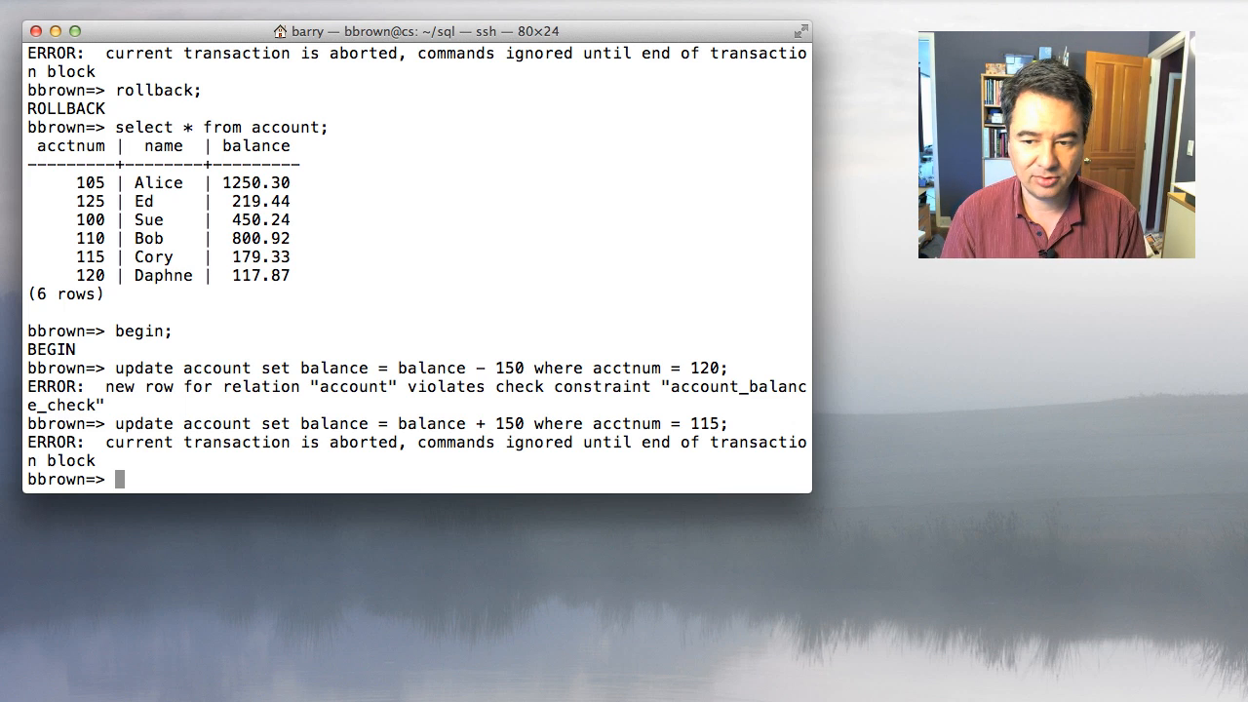
pyautogui.write('select *')
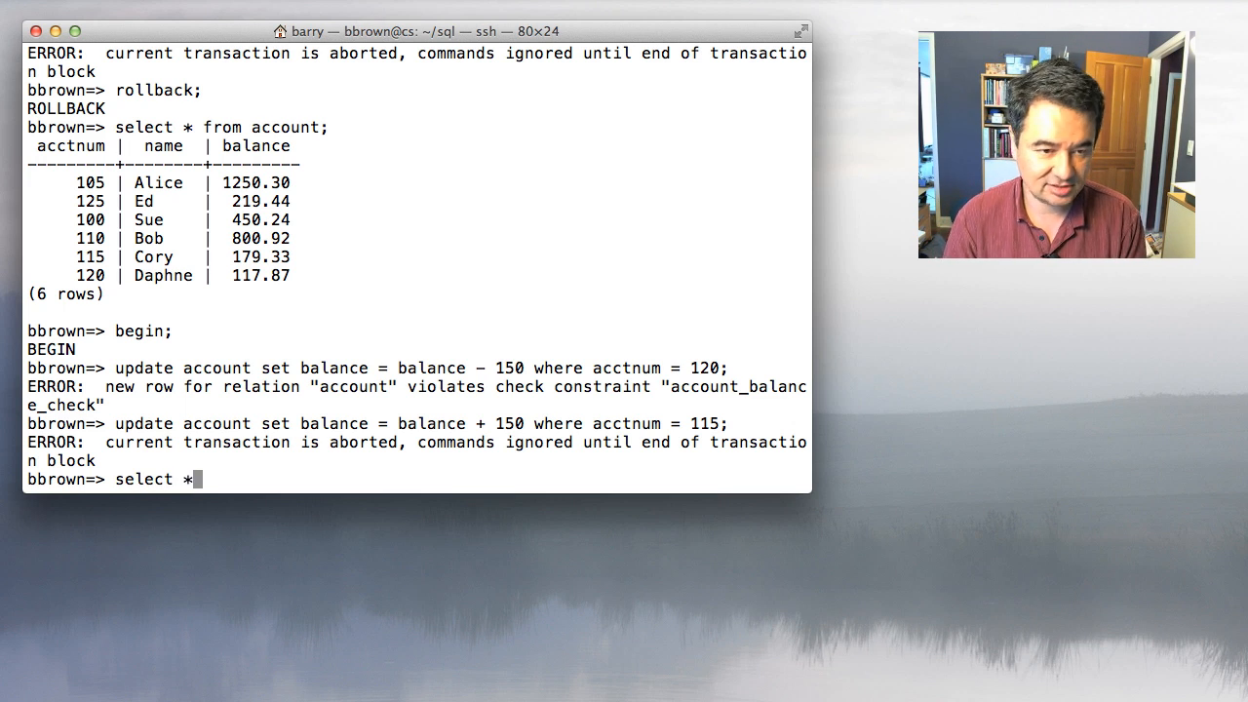
pyautogui.write('from account;')
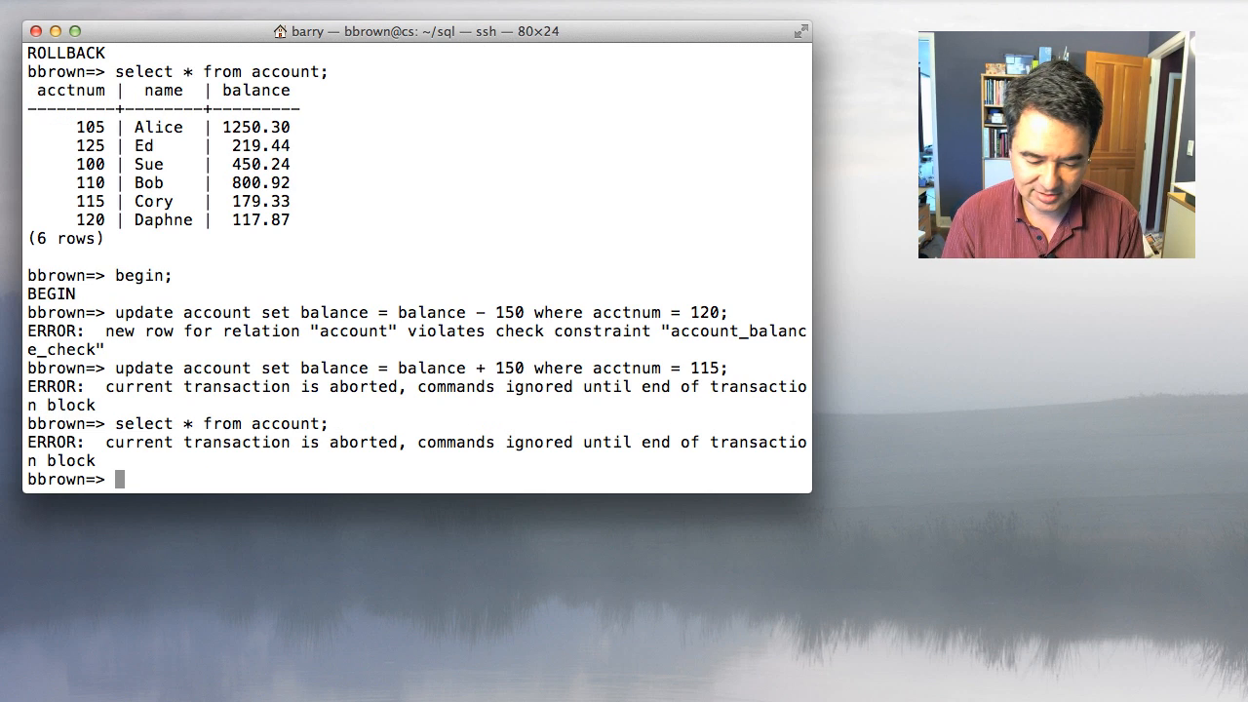
pyautogui.write('commit;')
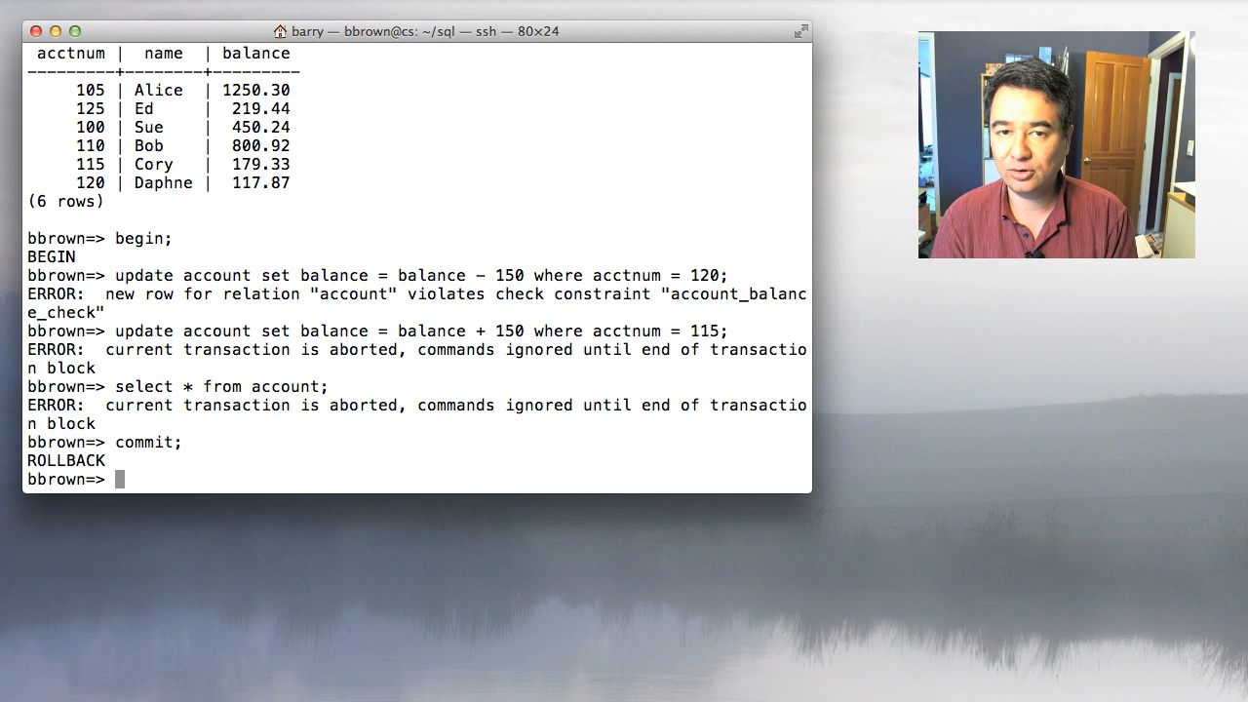
# - In a new transaction drop account, state and bookauthor, then see querying account fail
pyautogui.write('begin;')
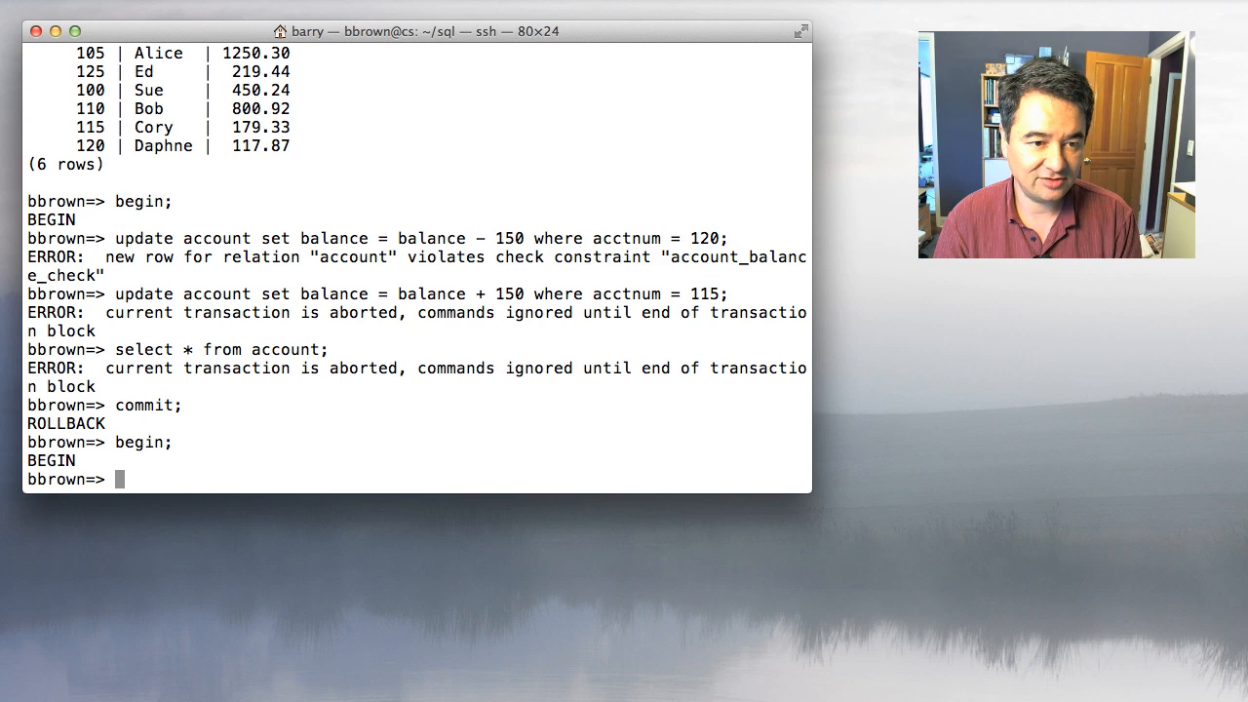
pyautogui.write('dr')
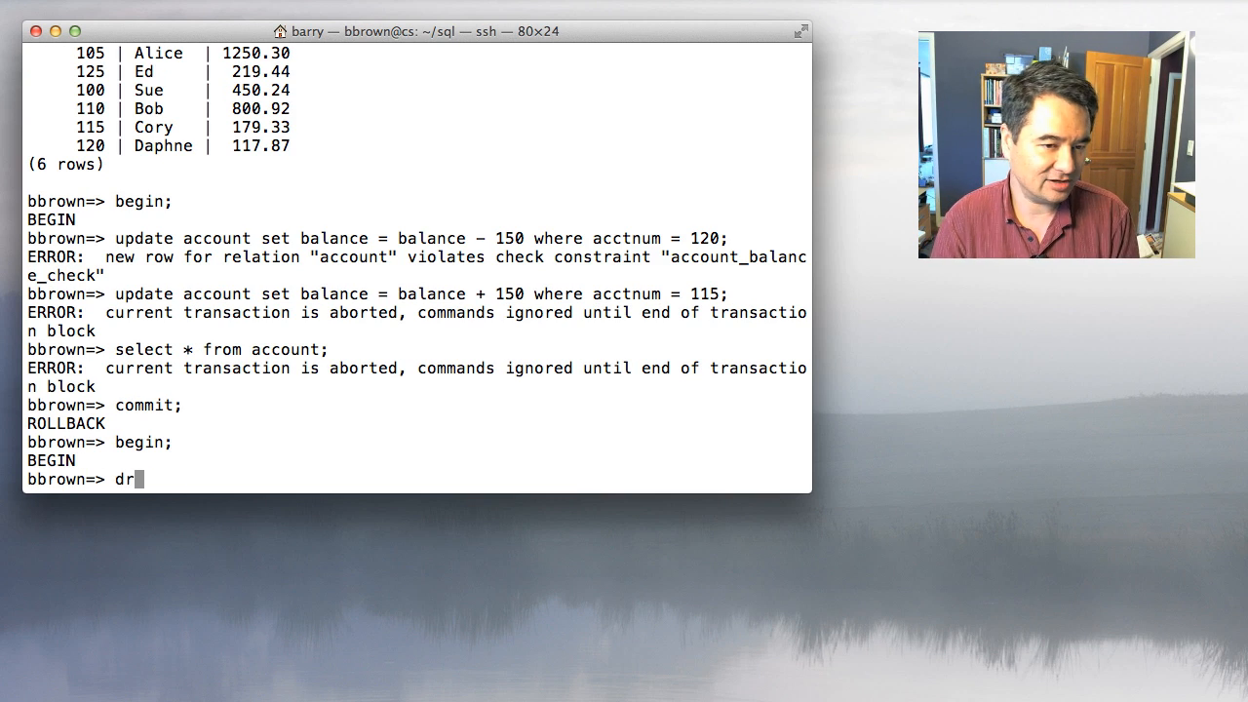
pyautogui.write('op table account;')
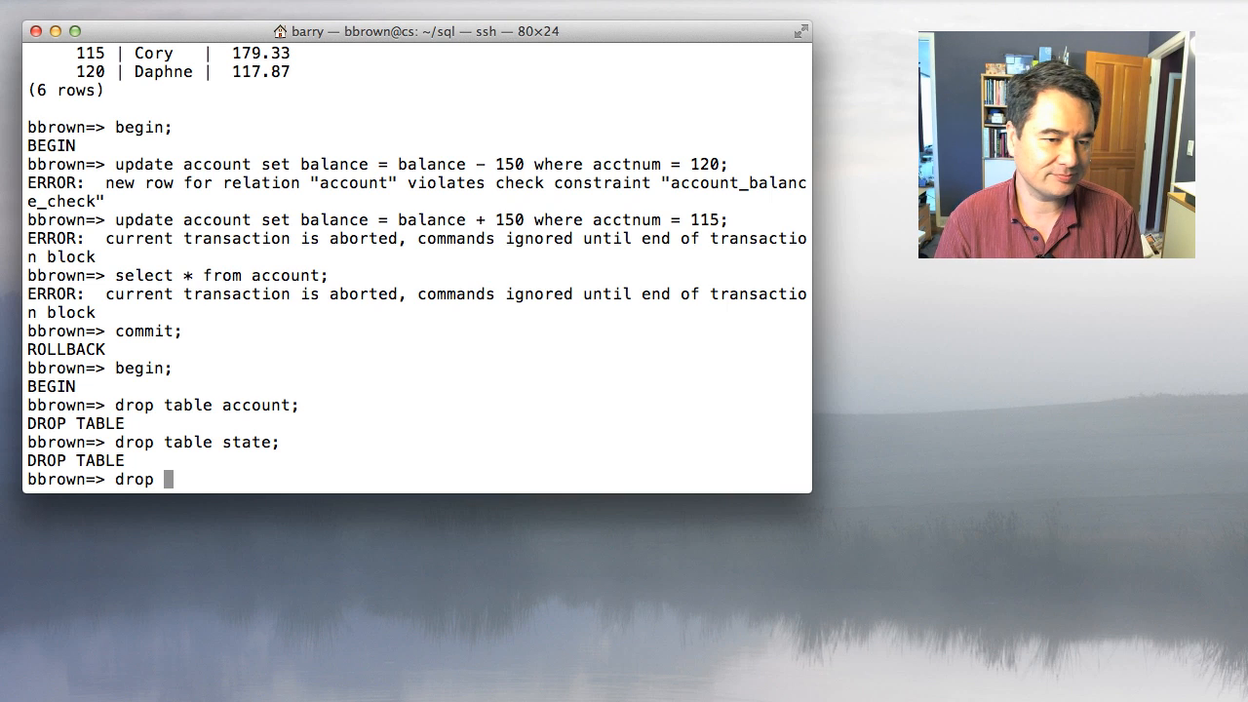
pyautogui.write('table')
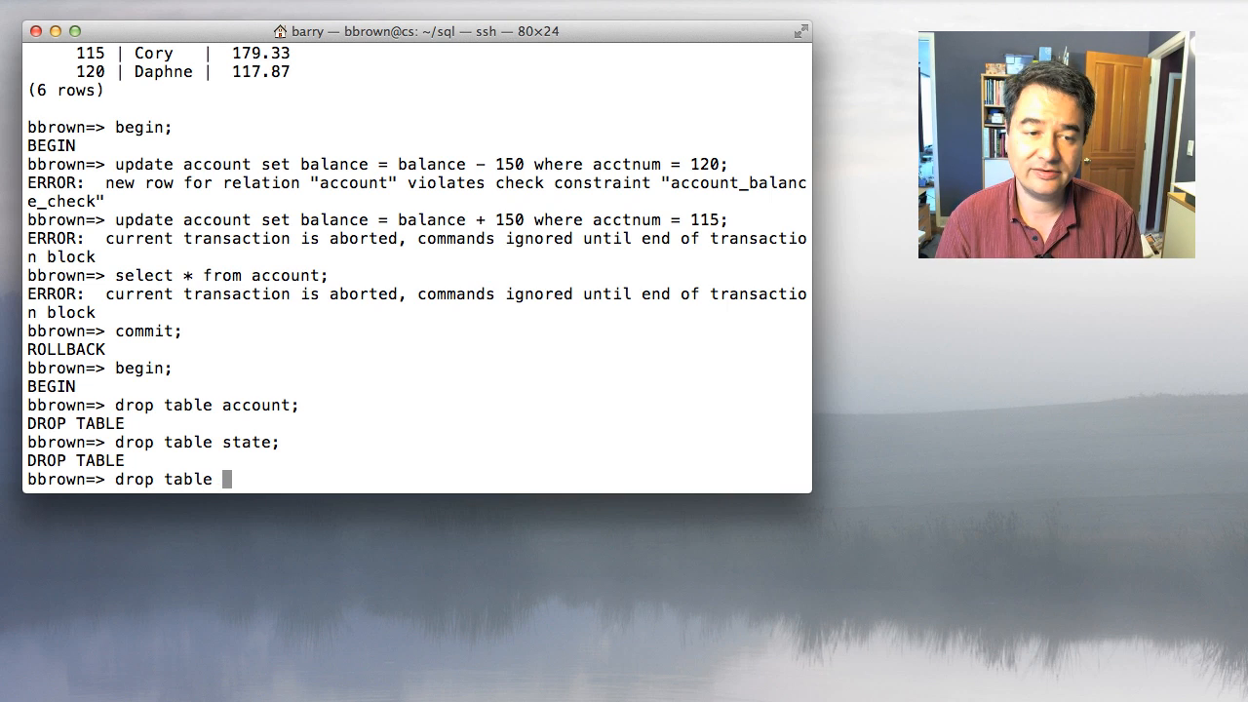
pyautogui.write('booka')
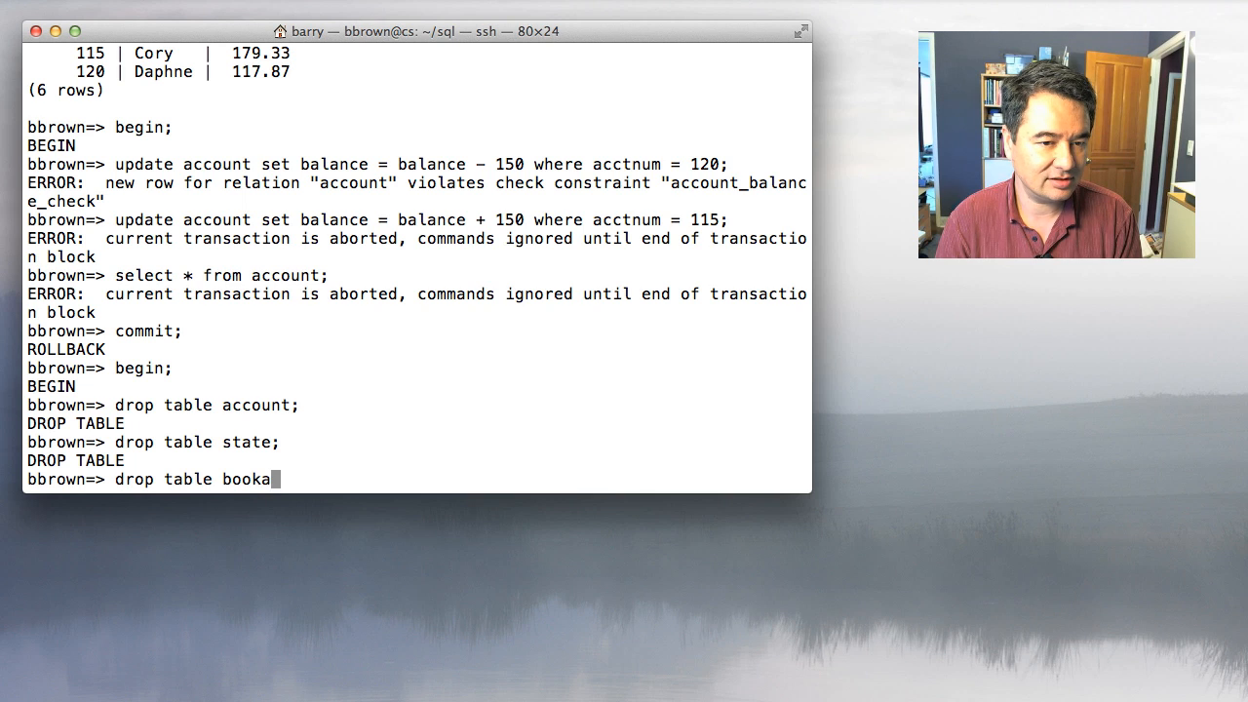
pyautogui.write('uthor;')
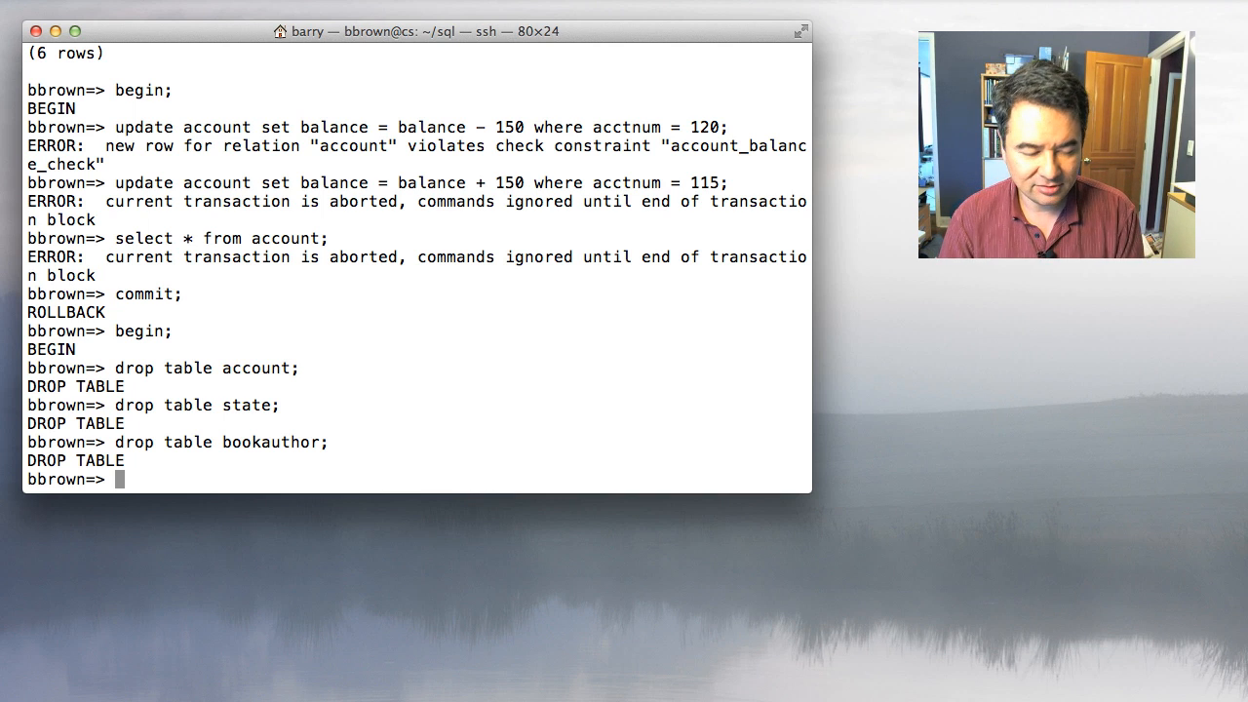
pyautogui.write('select * from account;')
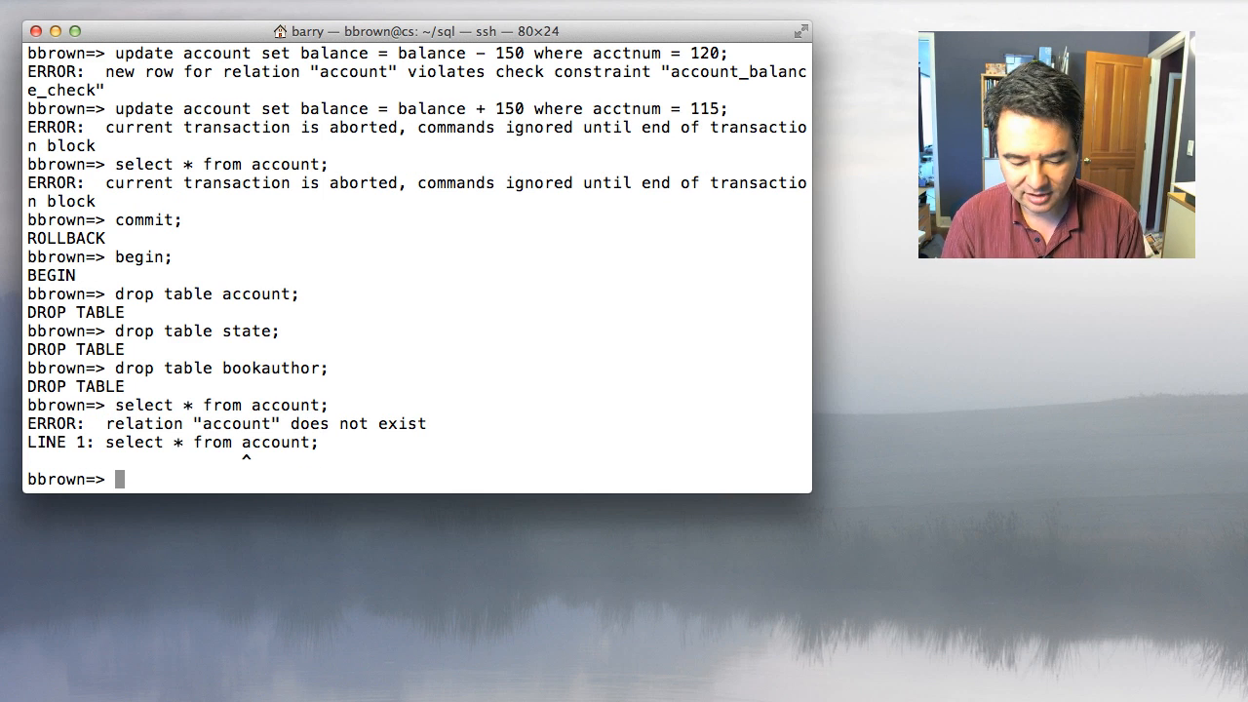
pyautogui.write('rol')
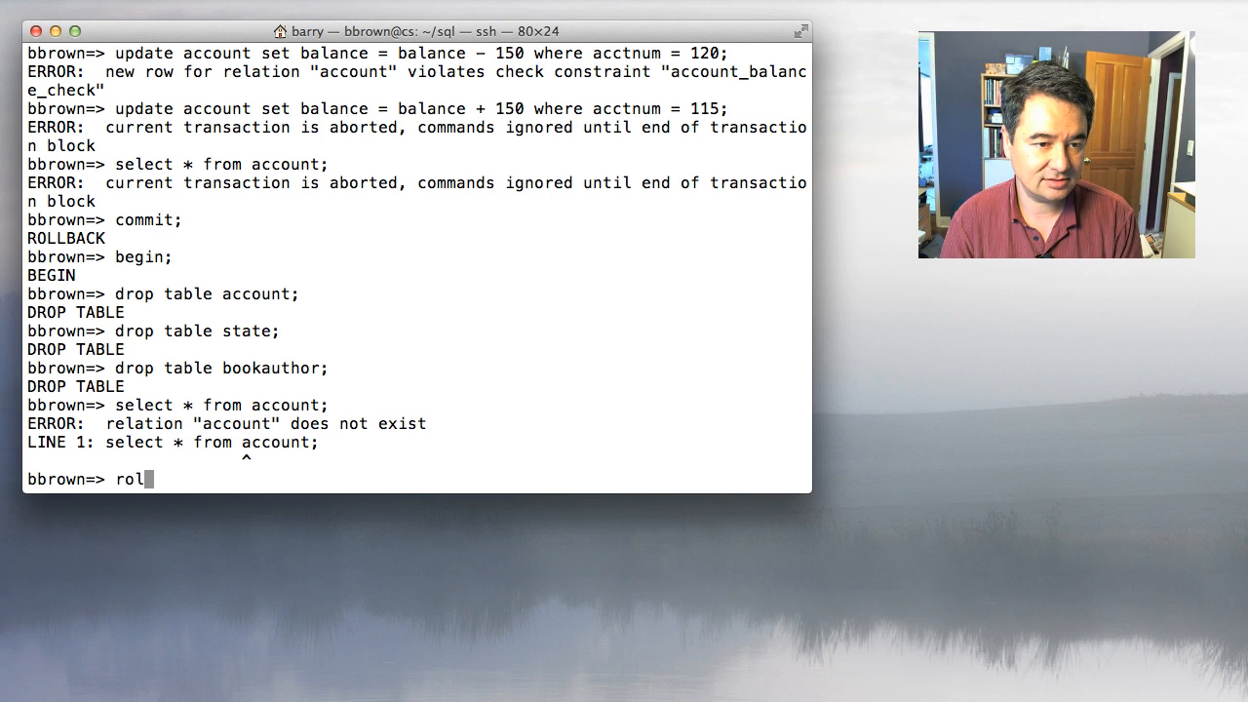